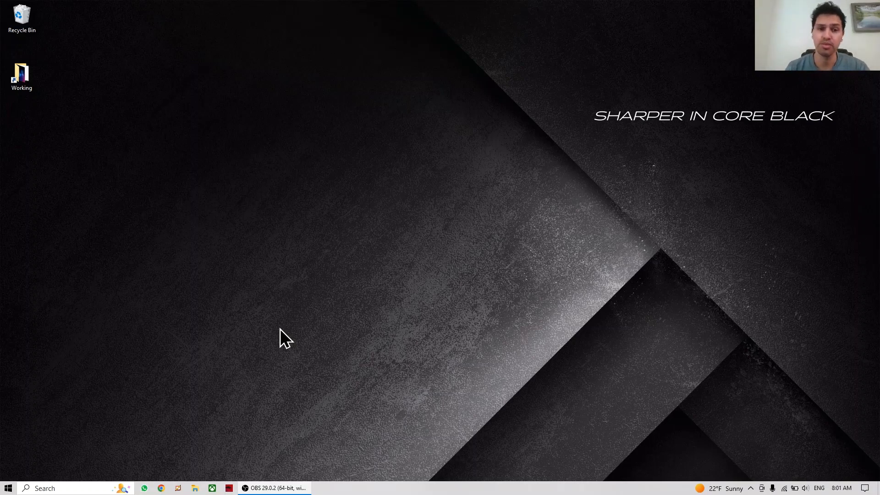
mouse_move(326, 296)
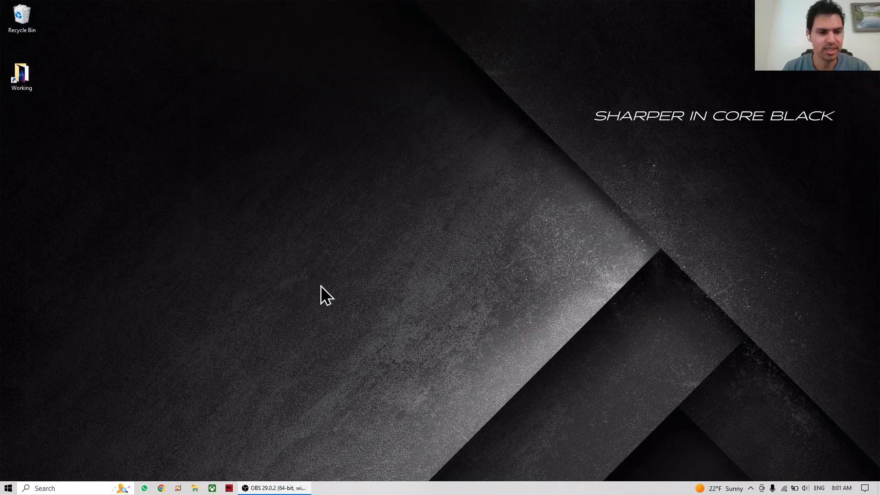
Launch Studio 5000 from the Start search.
click(45, 488)
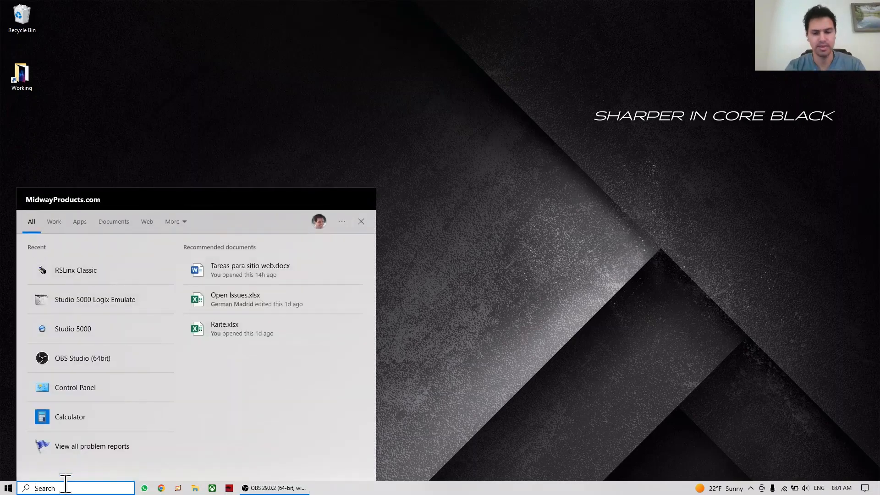
text(studio 50)
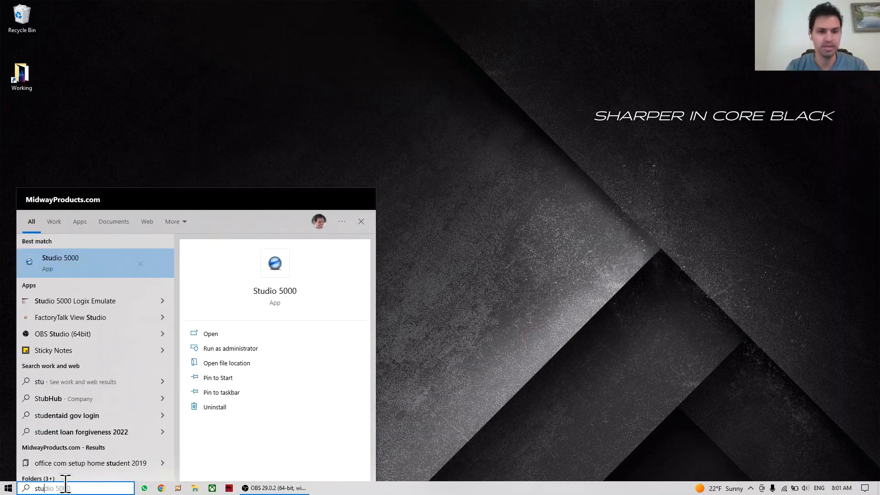
click(61, 257)
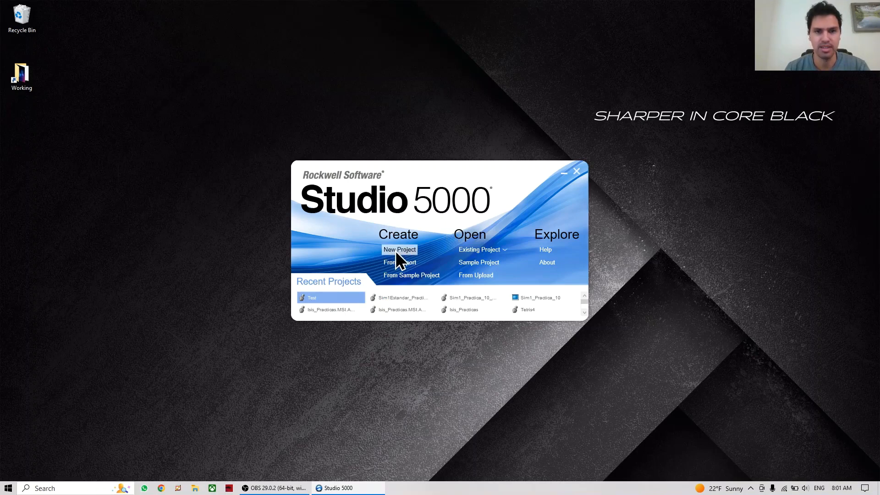
Start a new Emulate 5570 project named Test and continue to controller settings.
click(399, 249)
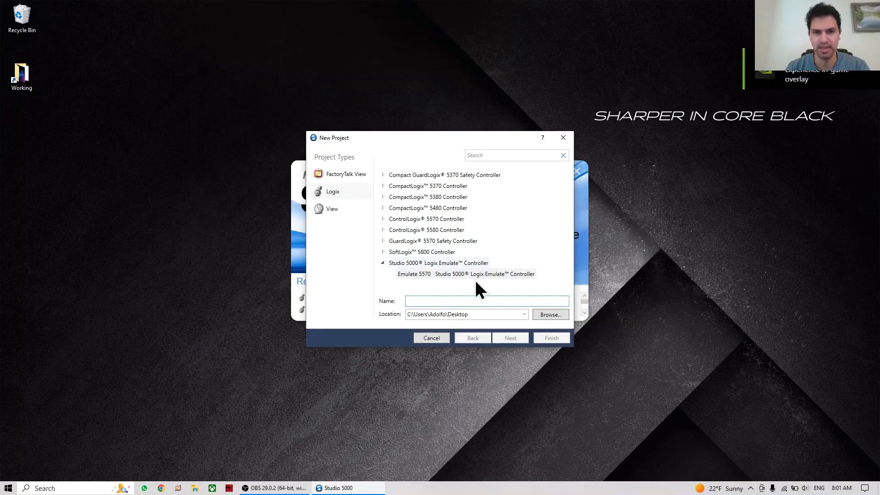
mouse_move(434, 331)
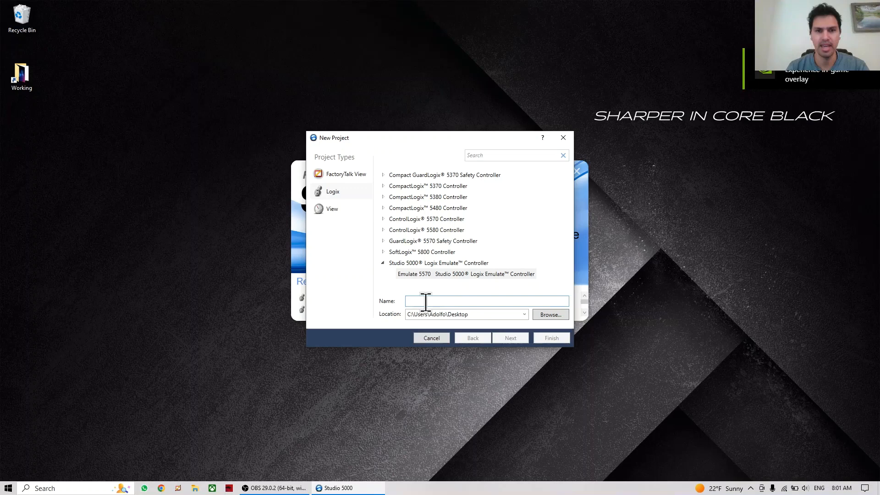
text(Test)
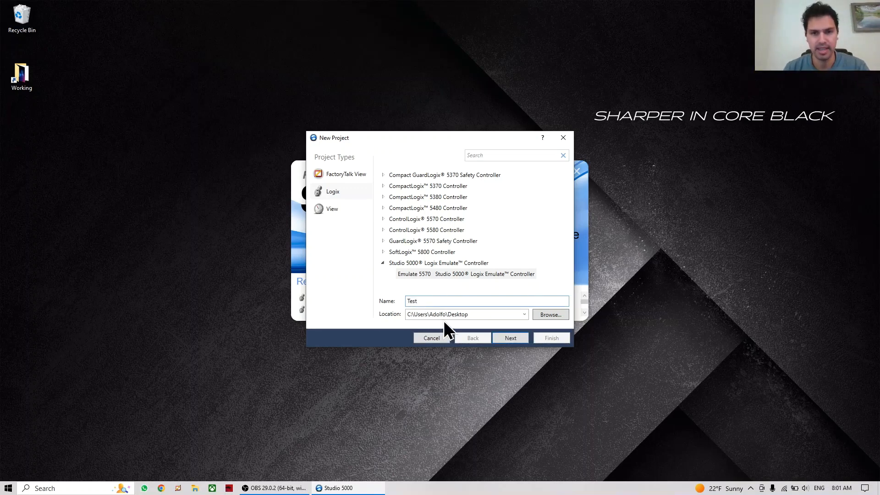
click(510, 338)
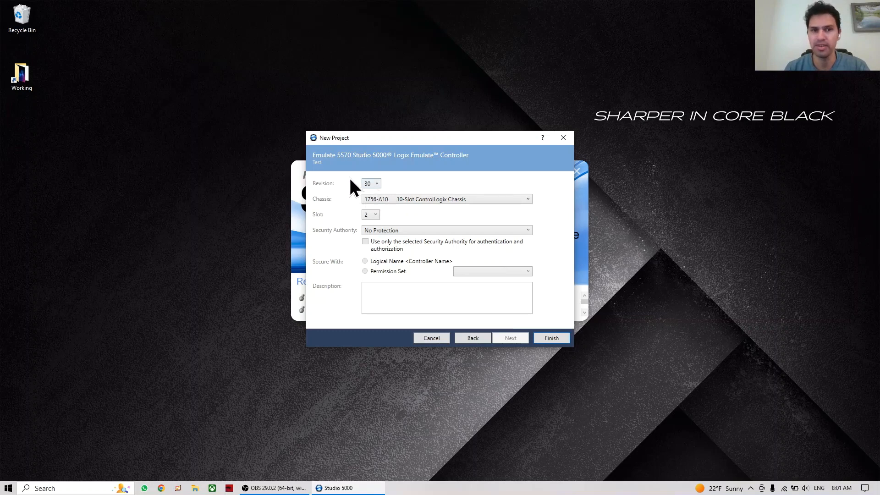
mouse_move(393, 183)
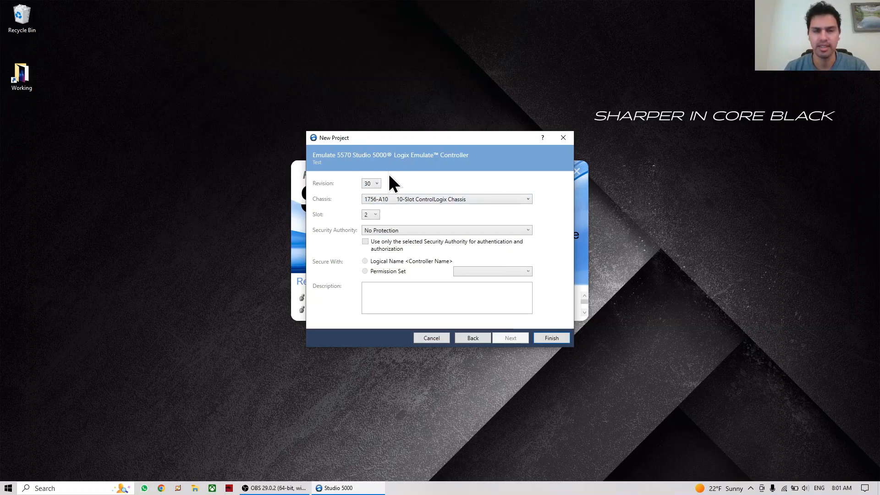
mouse_move(340, 201)
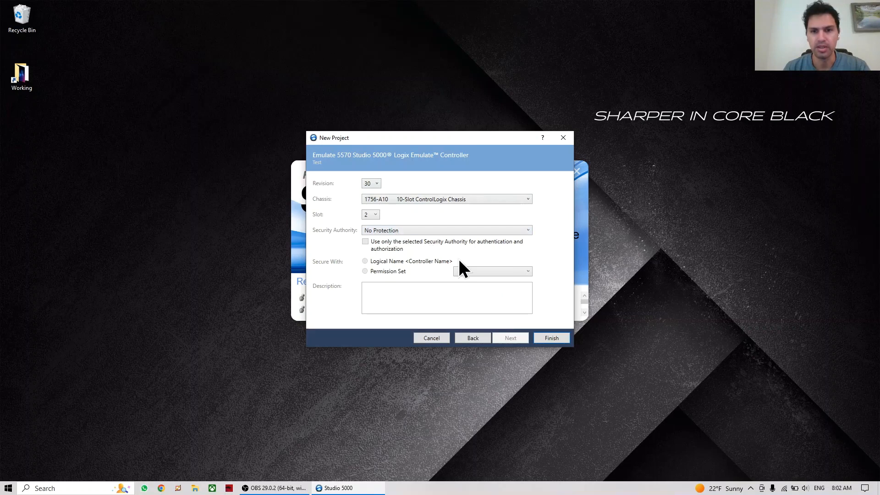
Finish creating the Test project, launch Logix Emulate and review the Emulate 5570 module selection.
click(551, 337)
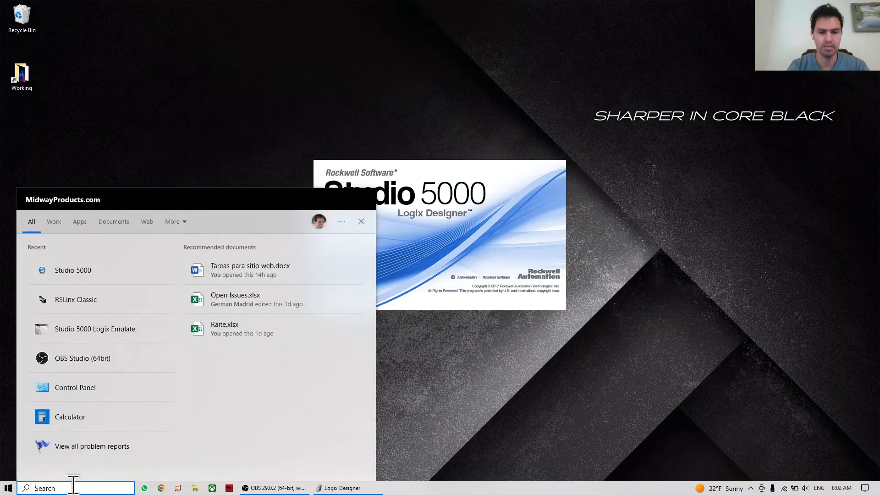
text(emu)
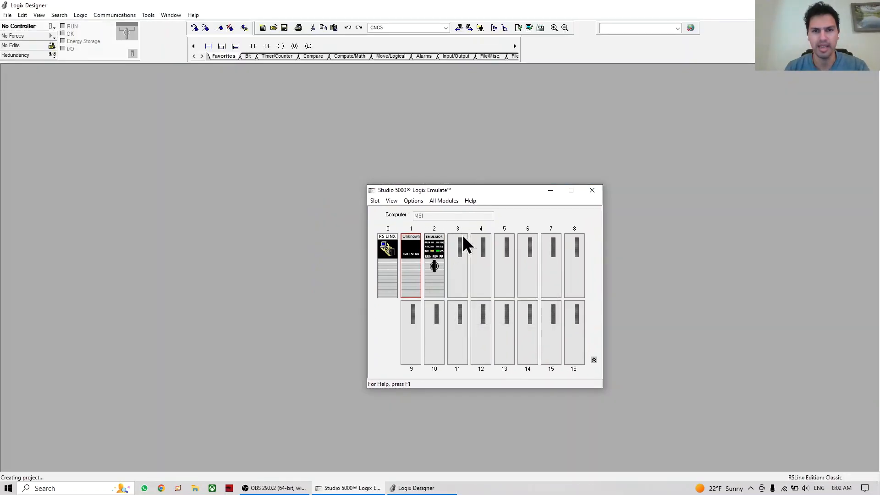
mouse_move(434, 266)
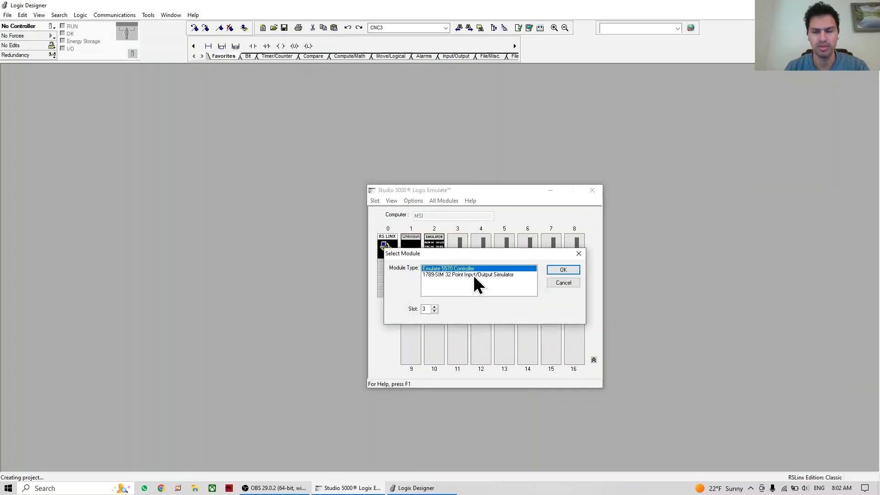
click(563, 269)
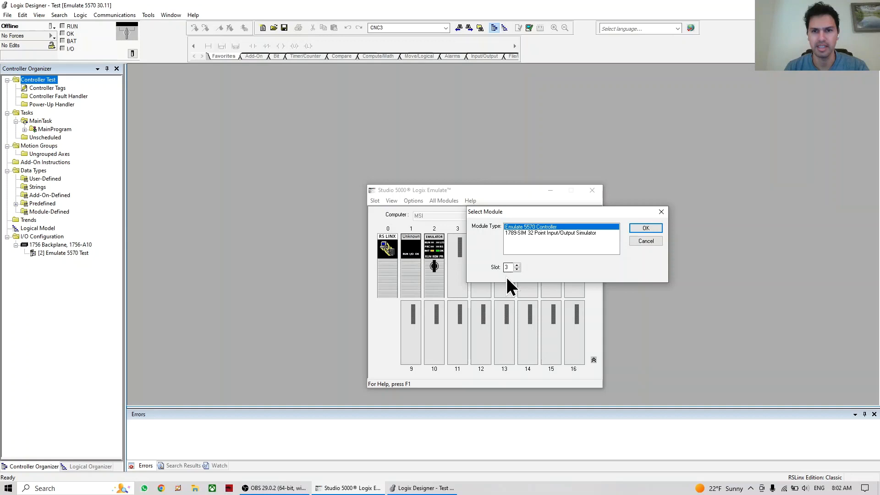
mouse_move(524, 239)
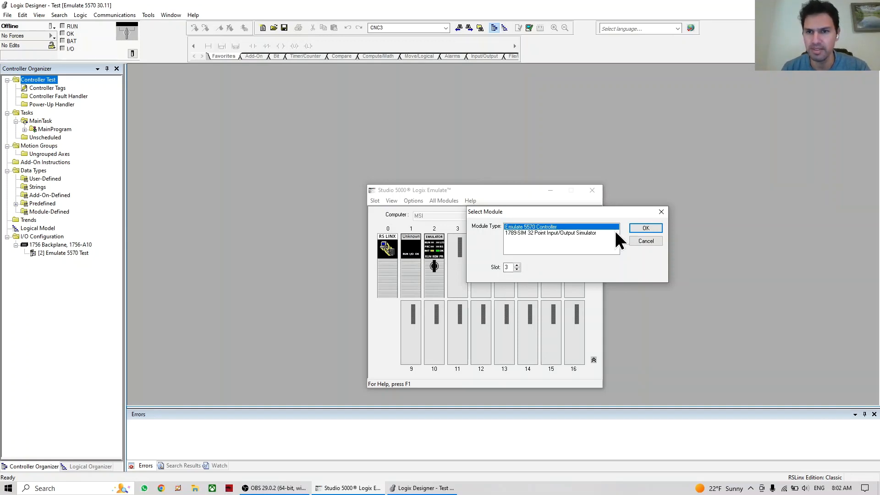
click(644, 228)
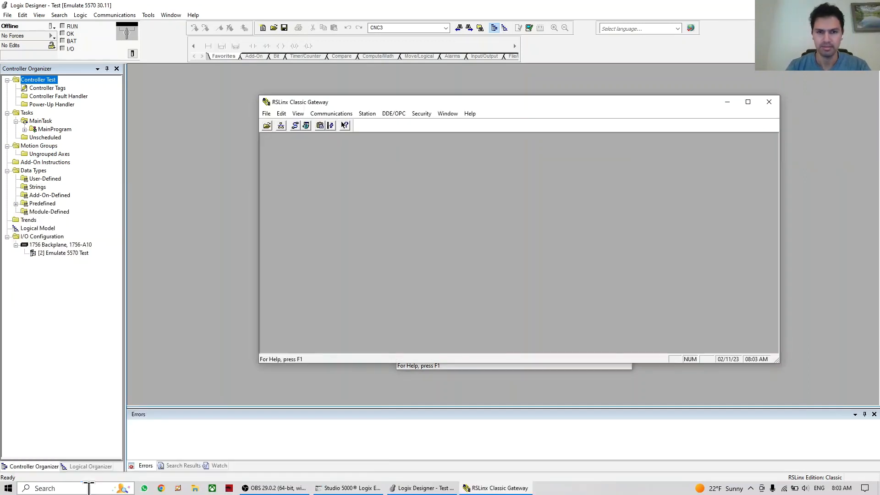
In RSLinx Classic, add a new Virtual Backplane communication driver.
click(280, 126)
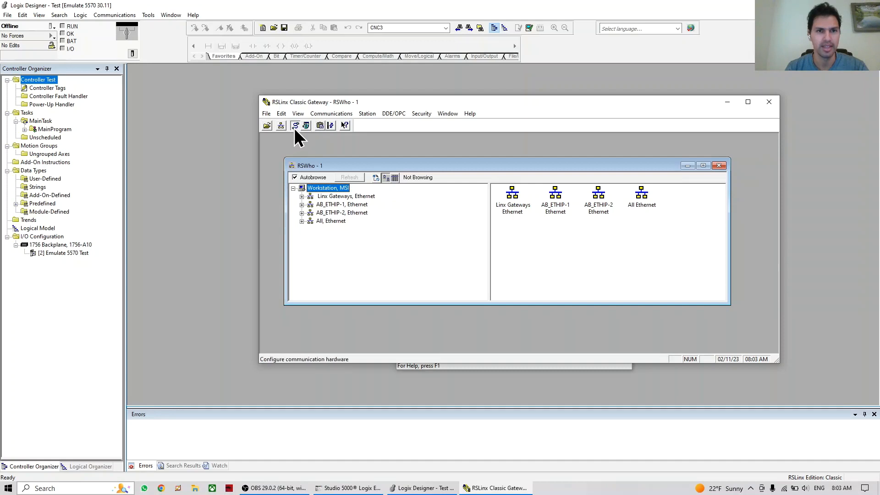
click(294, 125)
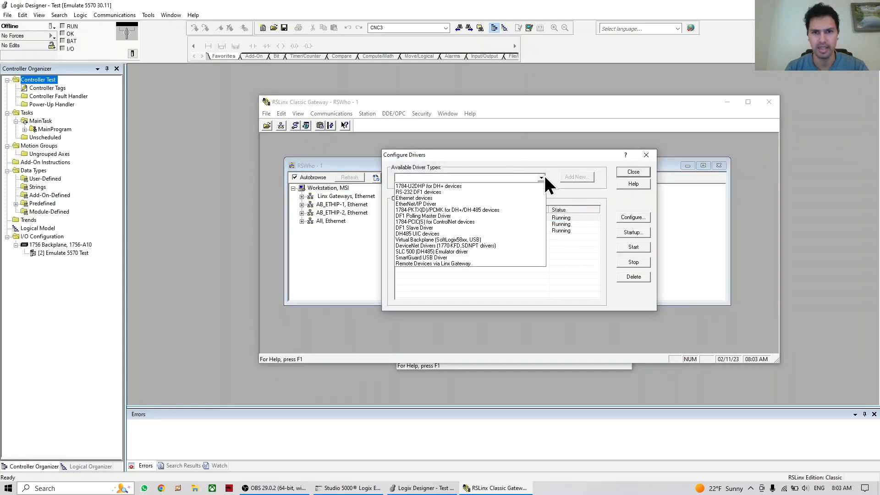
click(438, 239)
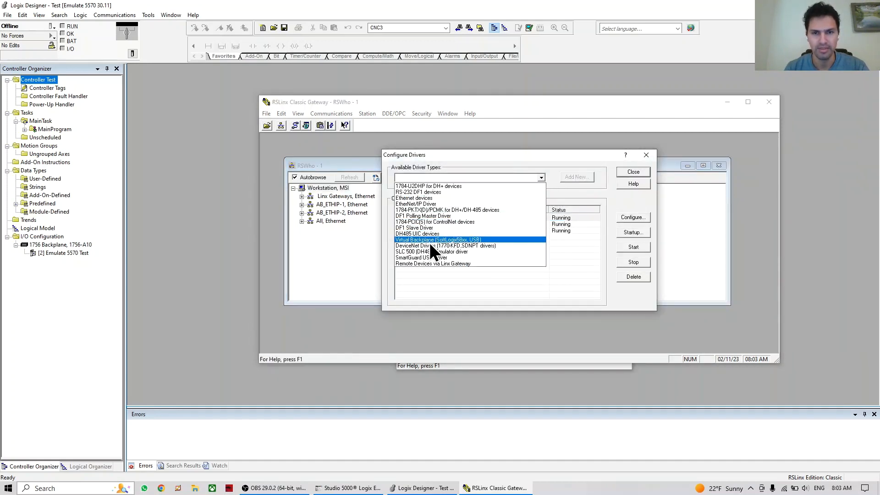
click(576, 176)
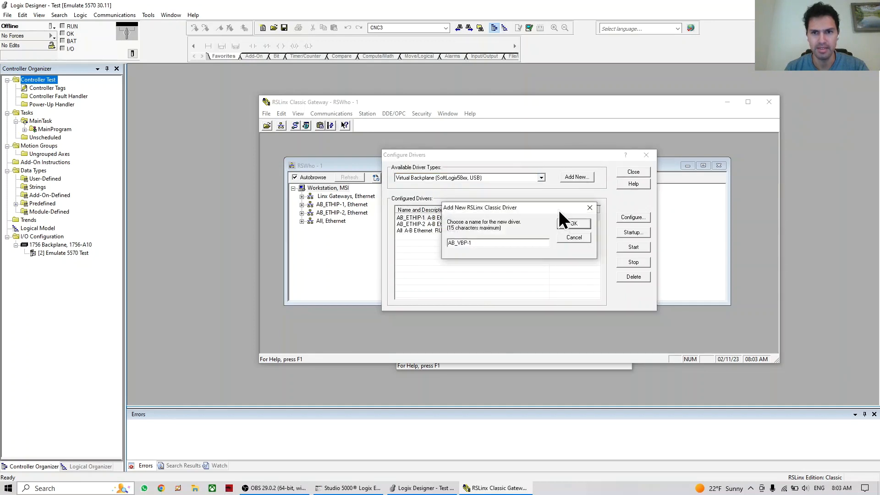
Name the driver Emulate, confirm slot 0 and close driver configuration.
text(E)
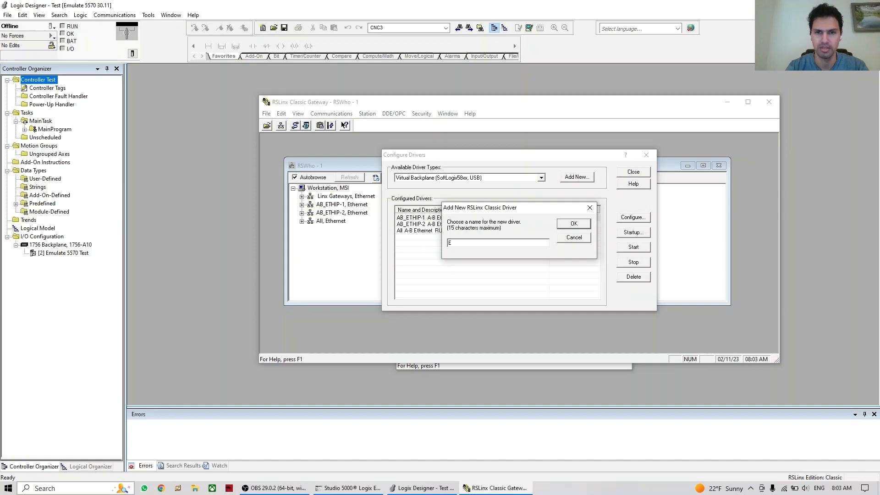
text(mulate)
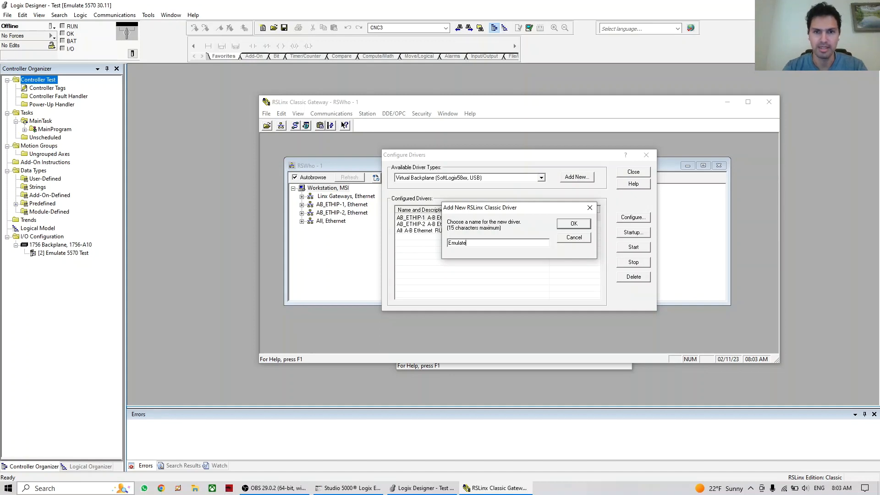
click(573, 223)
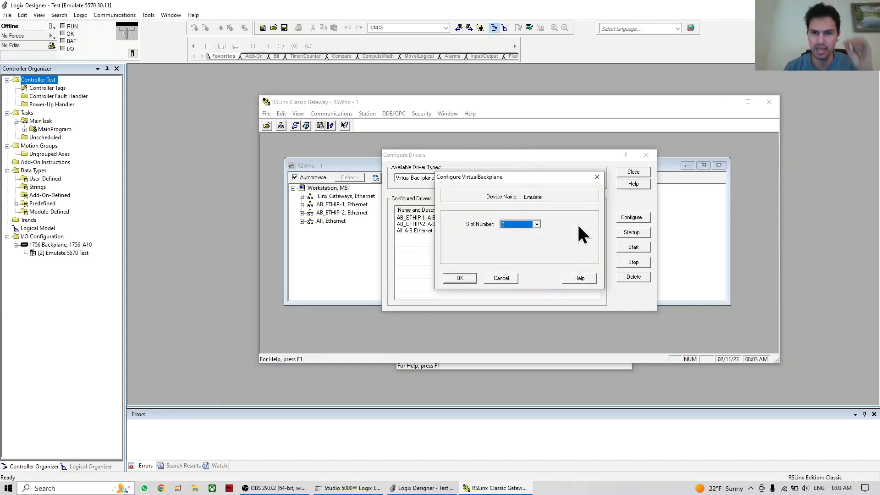
mouse_move(471, 253)
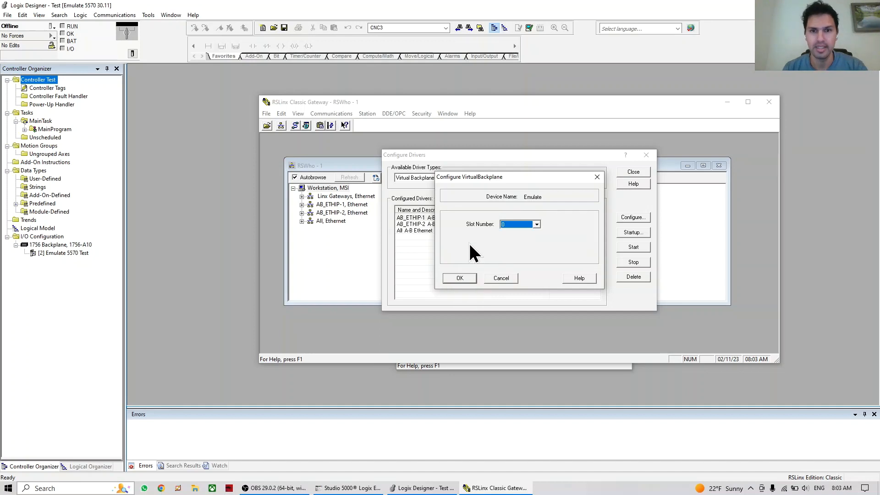
click(459, 278)
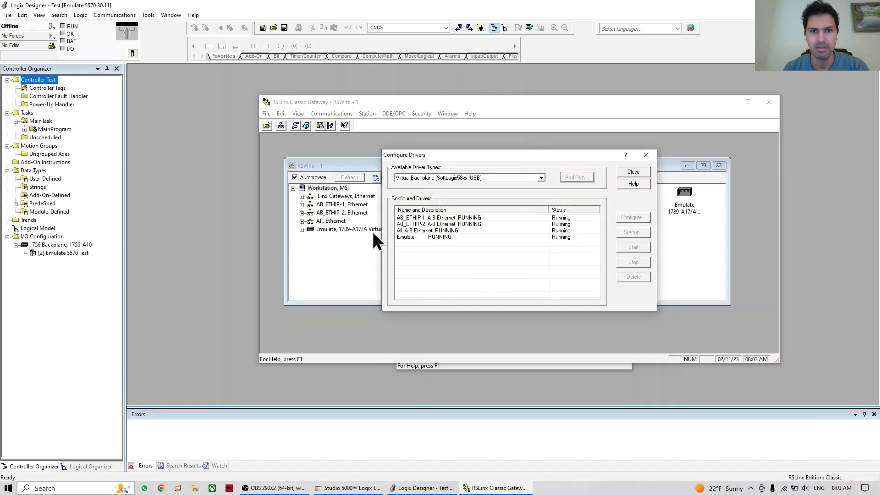
click(633, 172)
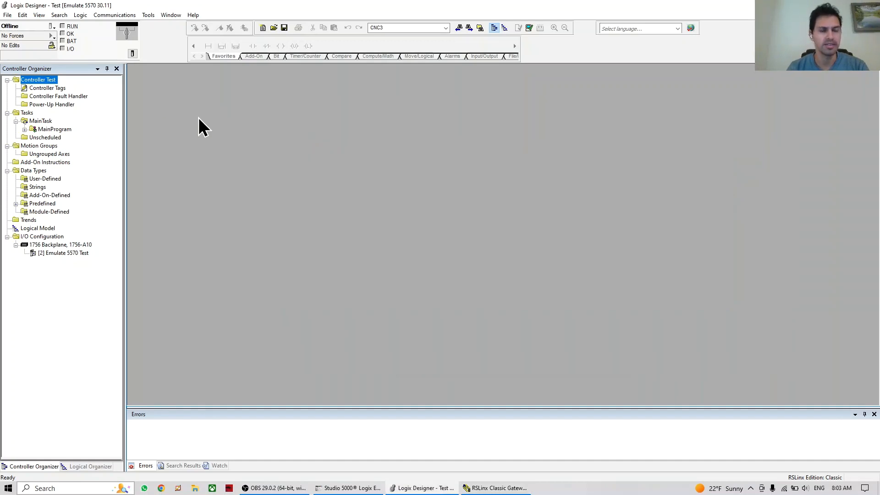
mouse_move(257, 131)
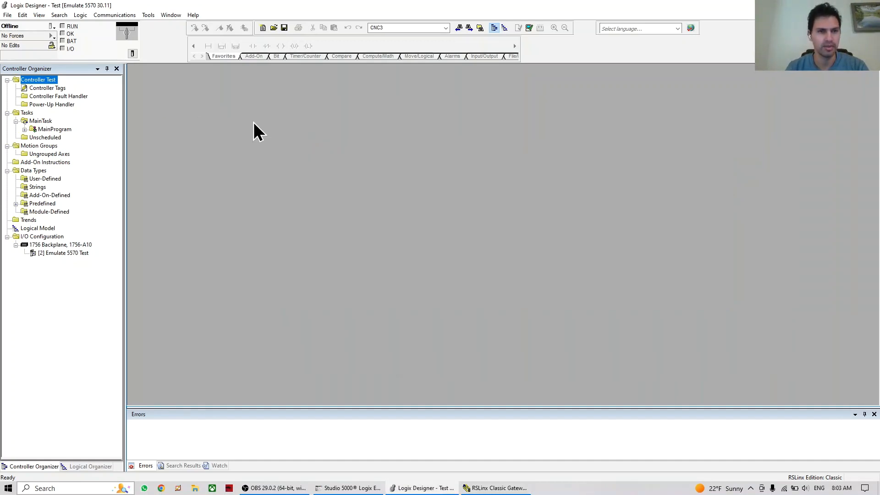
mouse_move(418, 292)
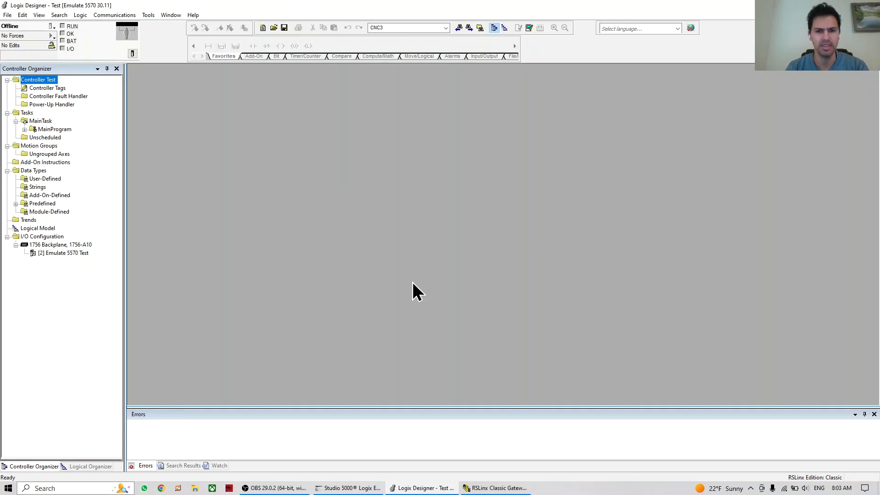
mouse_move(177, 51)
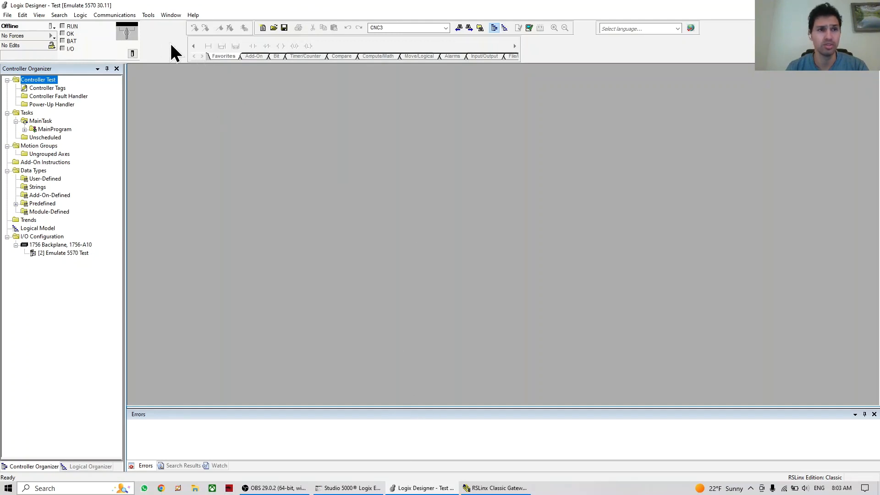
Use Who Active to go online with the emulated controller in slot 02.
click(115, 15)
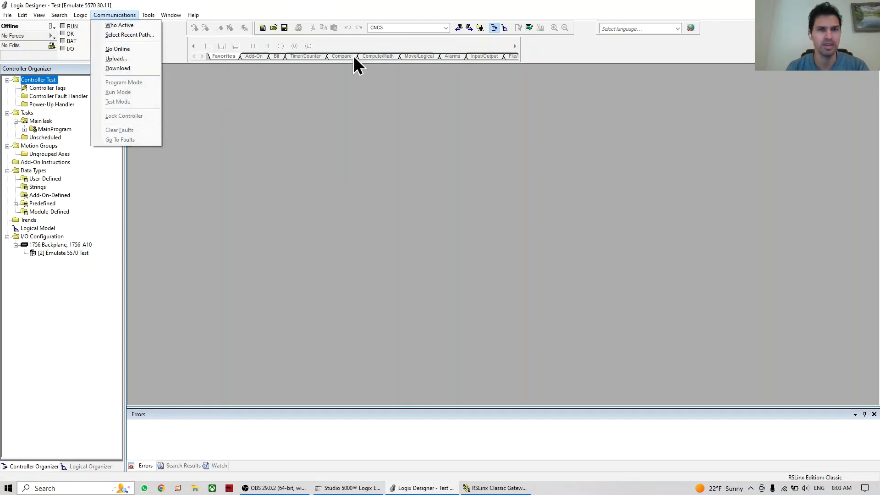
mouse_move(120, 25)
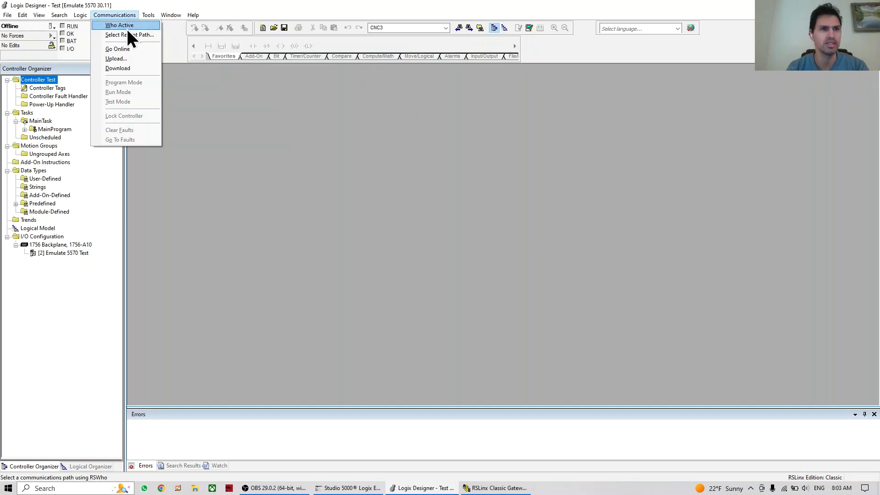
click(119, 25)
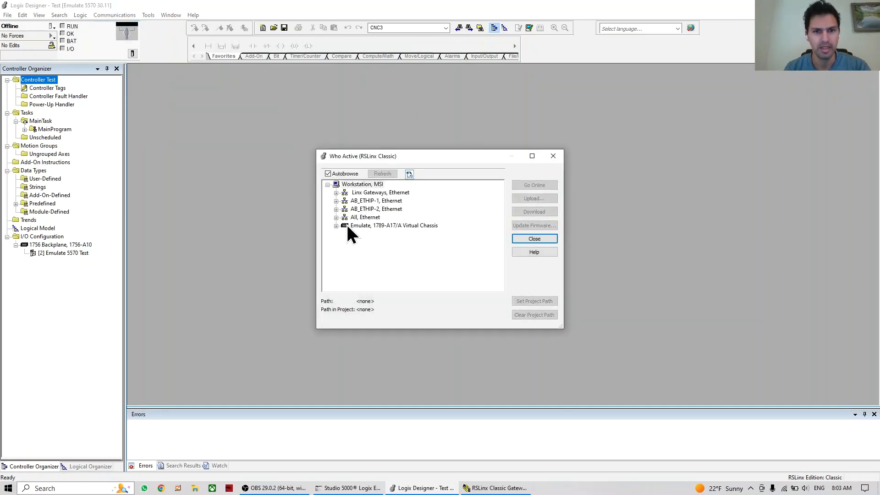
click(337, 225)
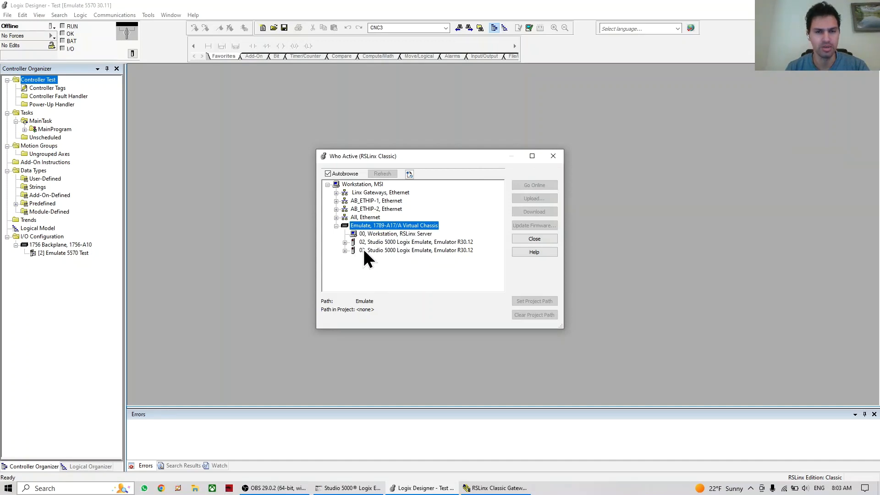
click(415, 242)
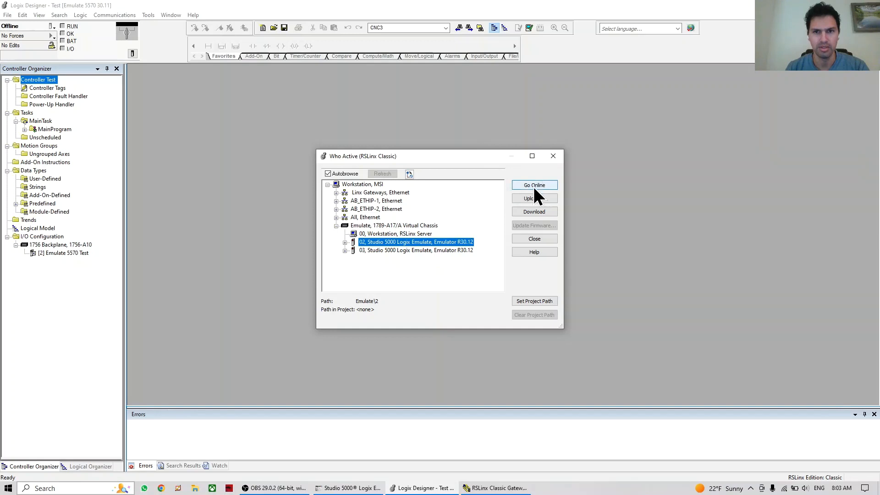
click(534, 185)
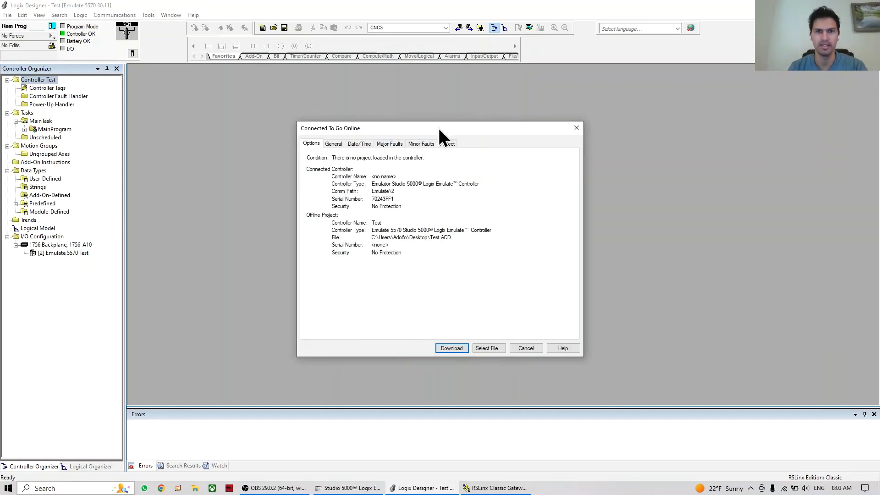
Download the Test project to the emulated controller.
click(451, 348)
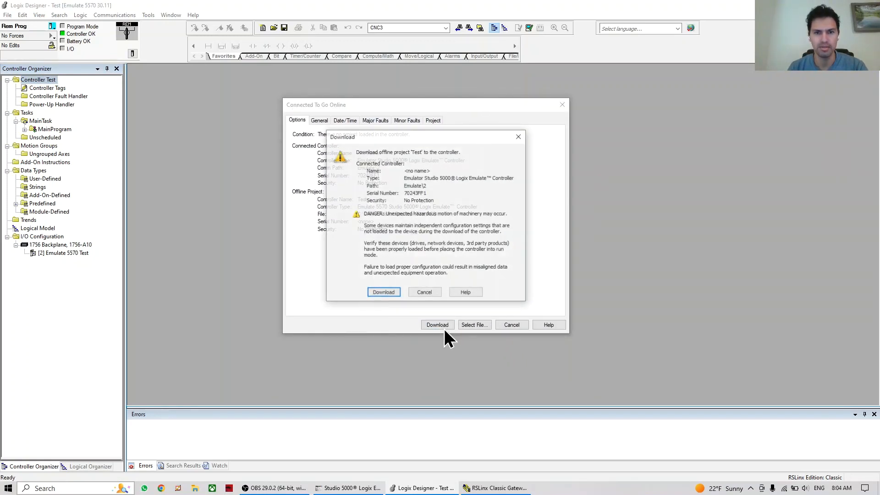
click(384, 291)
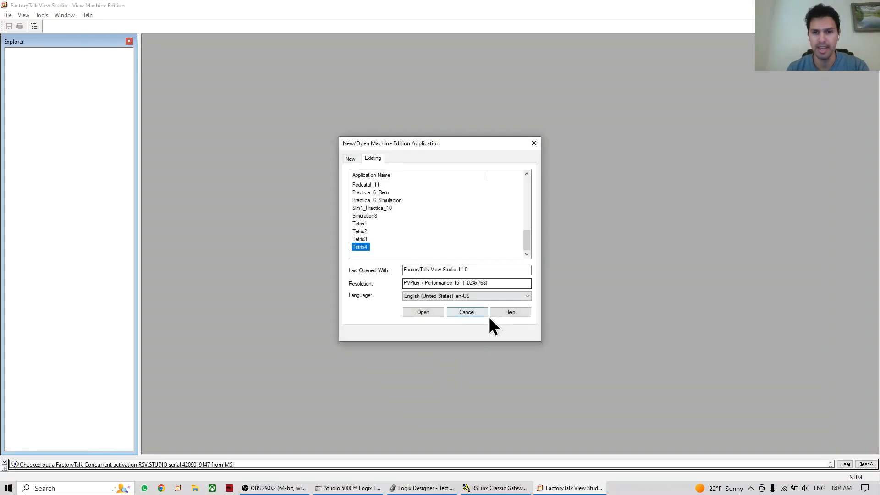
mouse_move(519, 235)
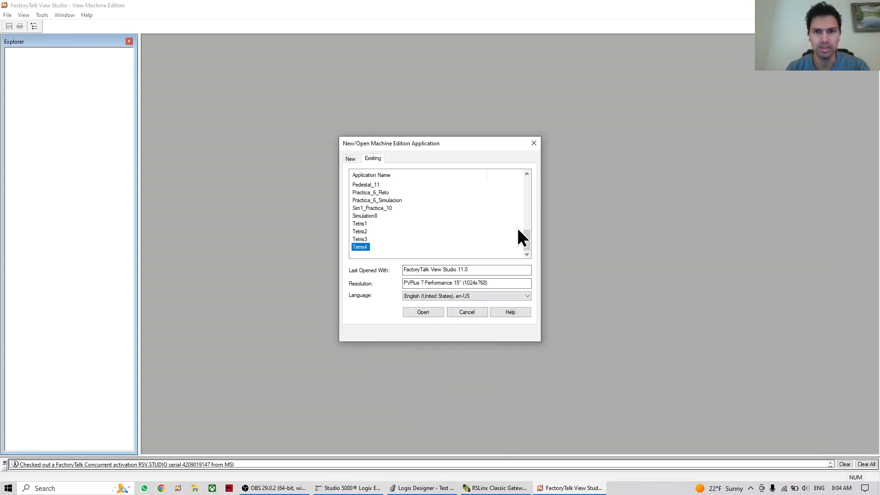
Start a new Machine Edition application named Test.
click(350, 159)
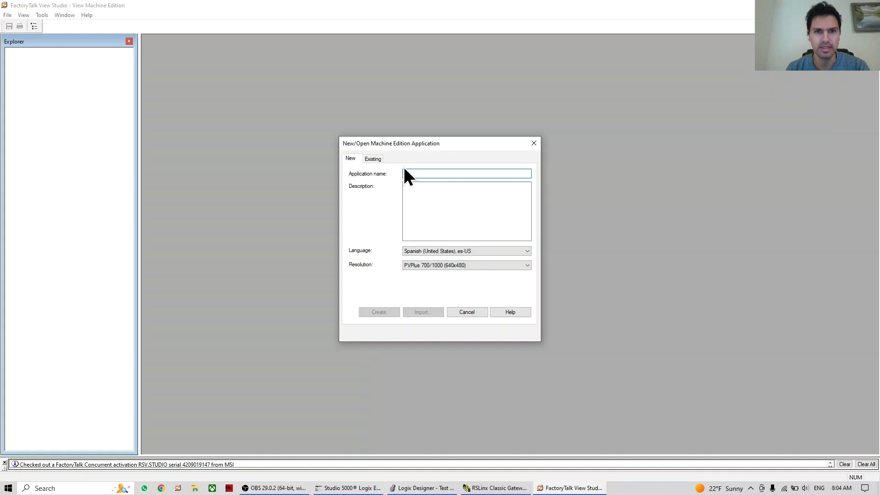
text(T)
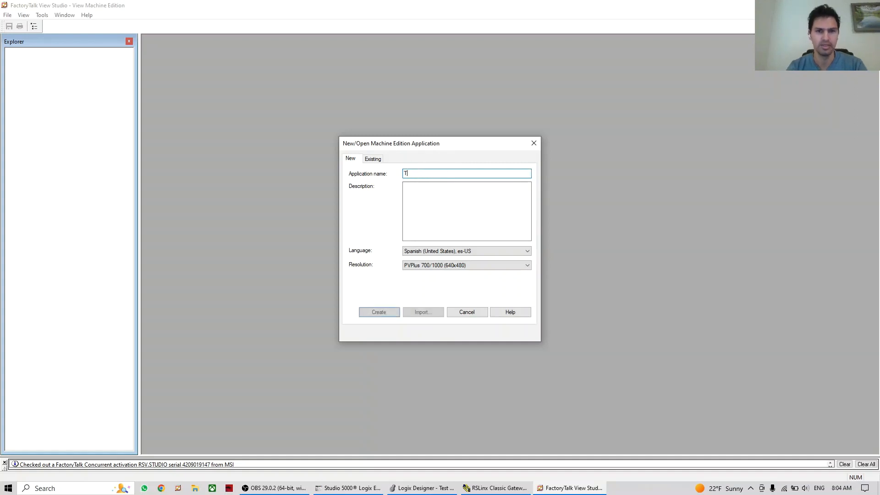
text(est)
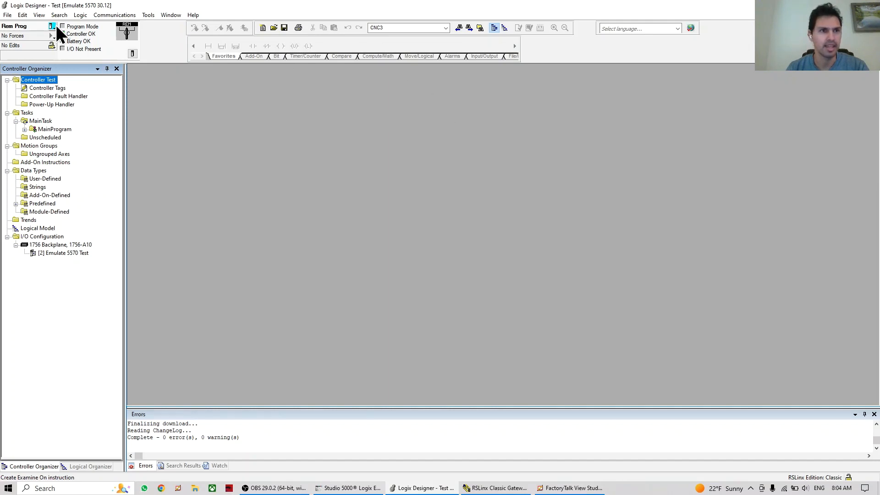
Put the controller in run mode and add a rung with an examine-on contact in MainRoutine.
click(52, 26)
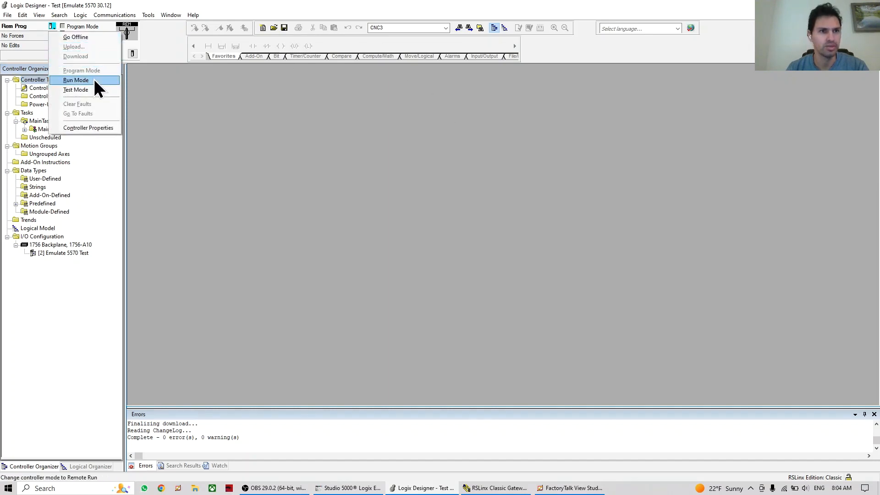
click(76, 79)
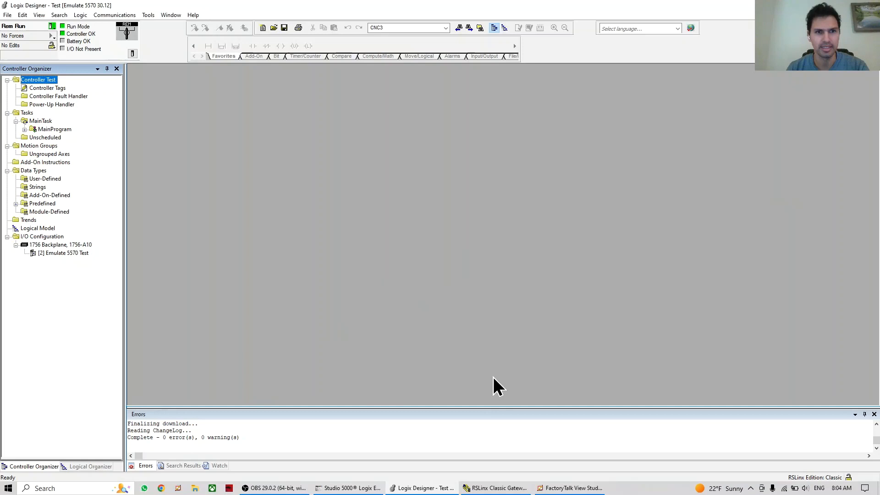
mouse_move(389, 66)
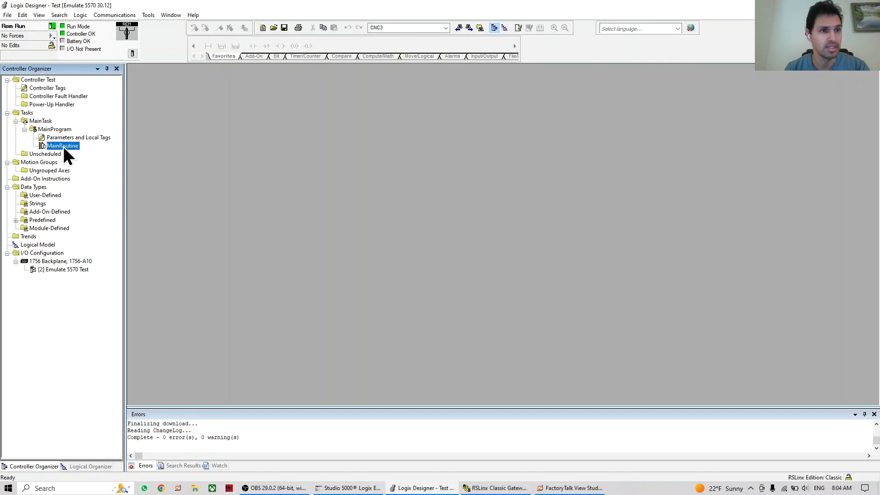
double_click(62, 145)
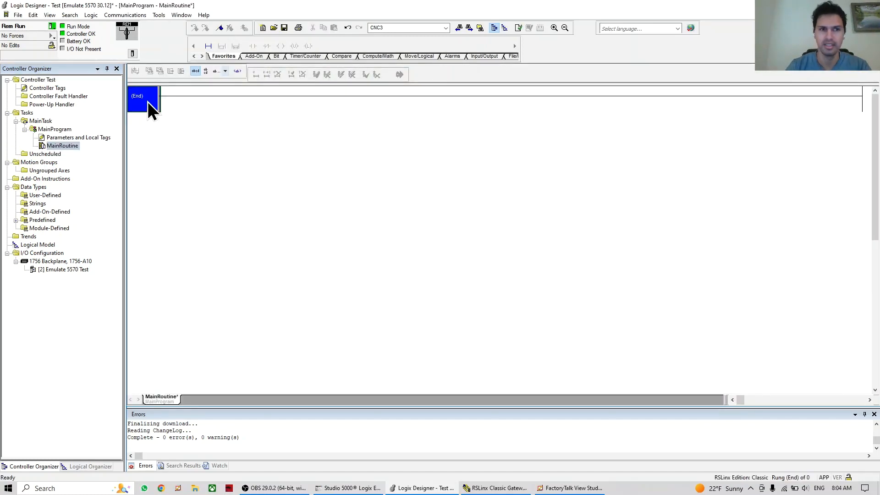
click(208, 46)
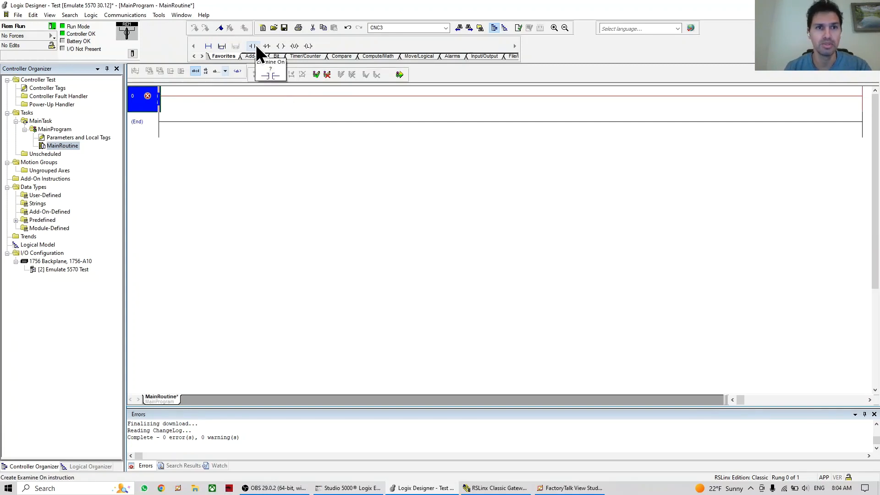
click(294, 46)
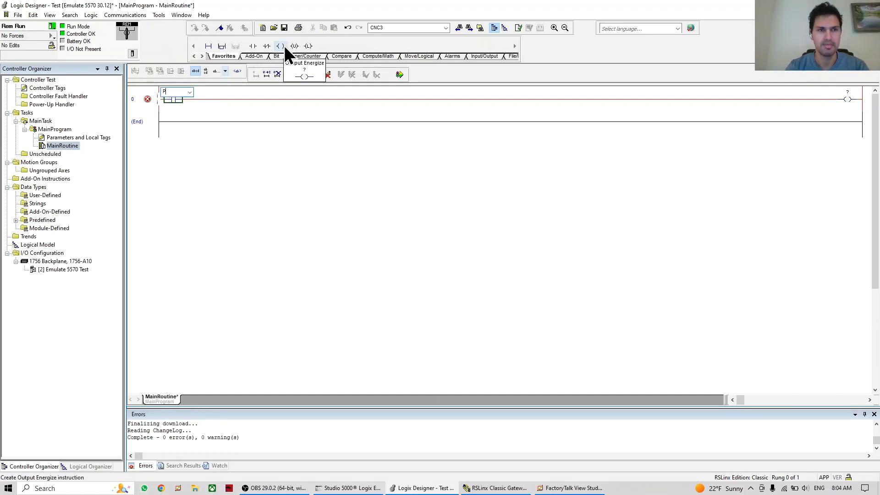
Create the PB contact tag and the Lamp output coil tag.
text(B)
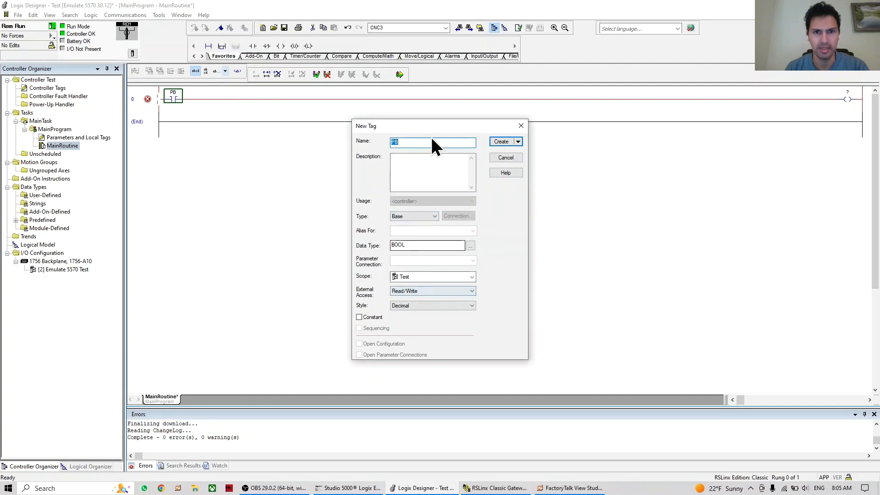
mouse_move(444, 270)
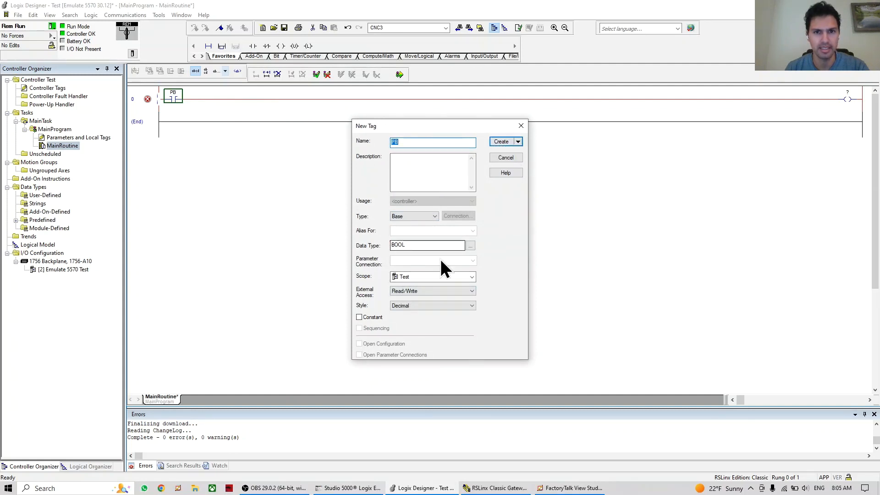
mouse_move(482, 118)
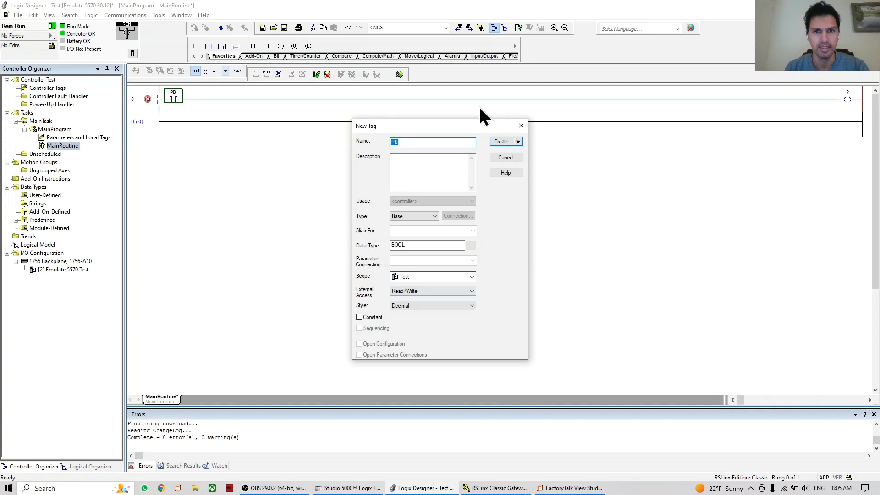
click(500, 141)
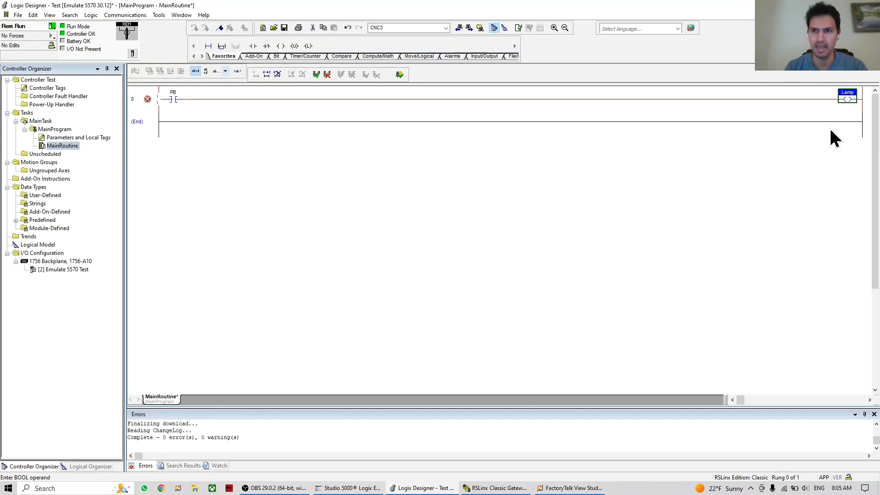
right_click(847, 96)
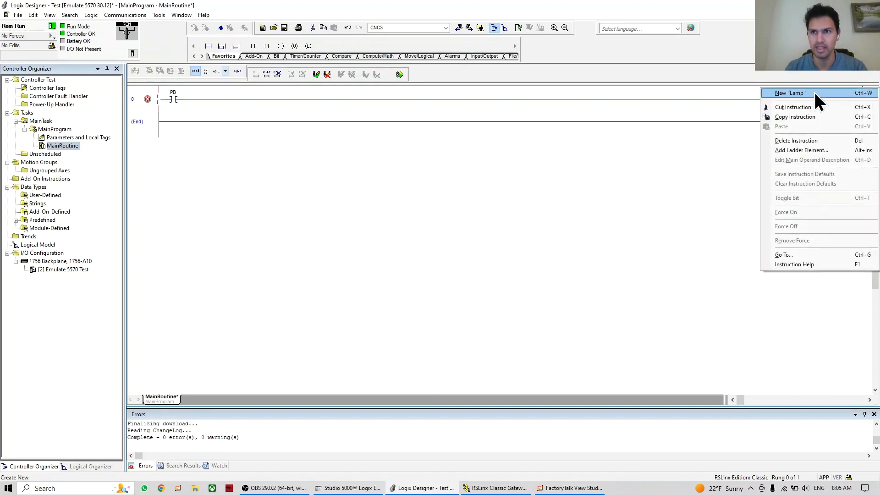
click(789, 94)
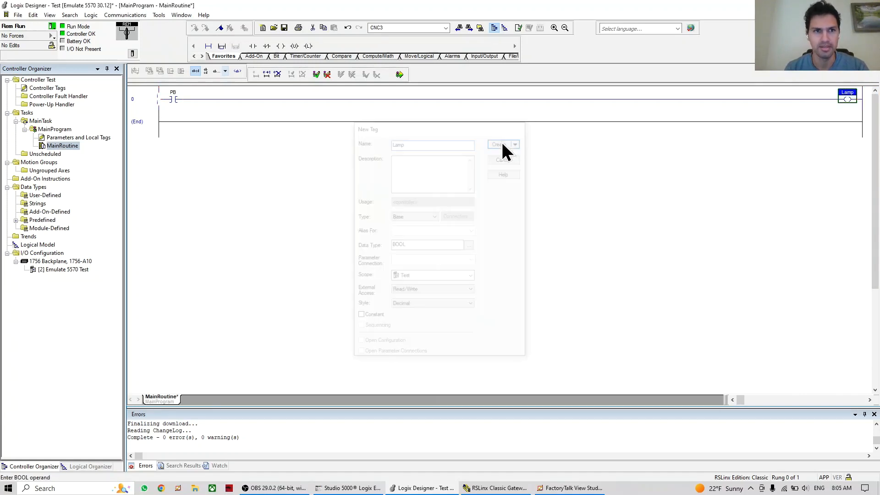
click(499, 144)
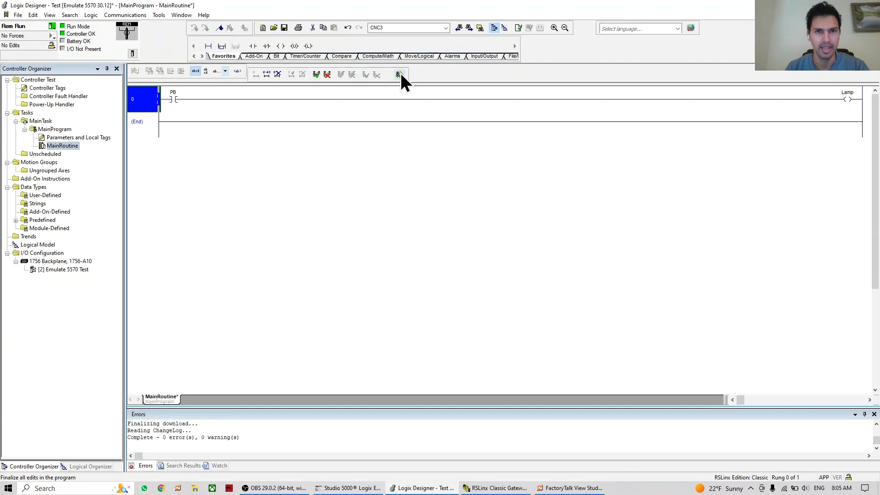
mouse_move(397, 74)
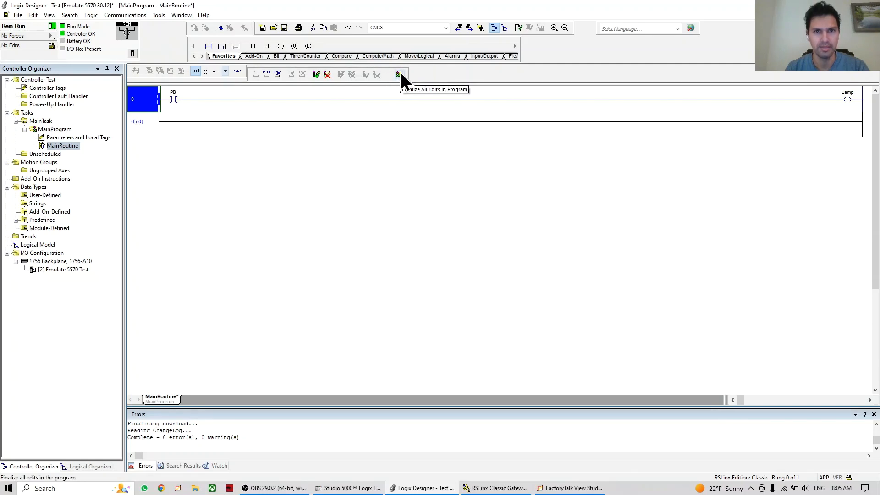
Finalize all rung edits in the running program.
click(399, 74)
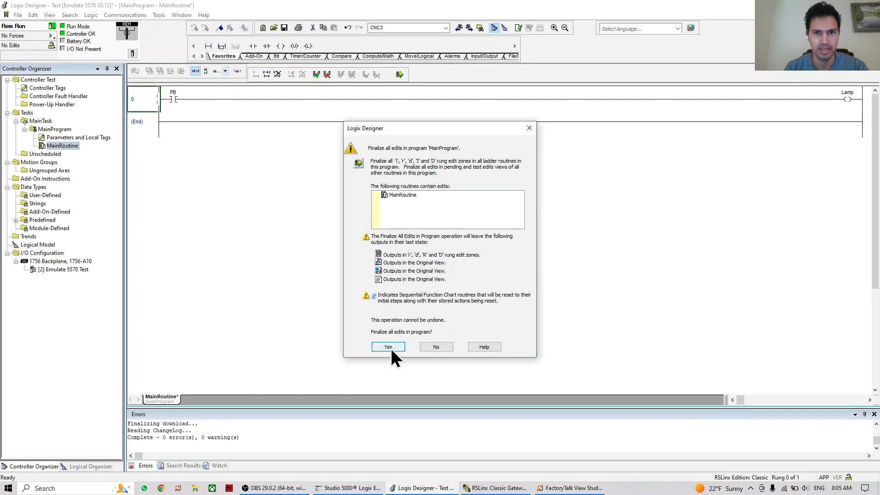
click(388, 347)
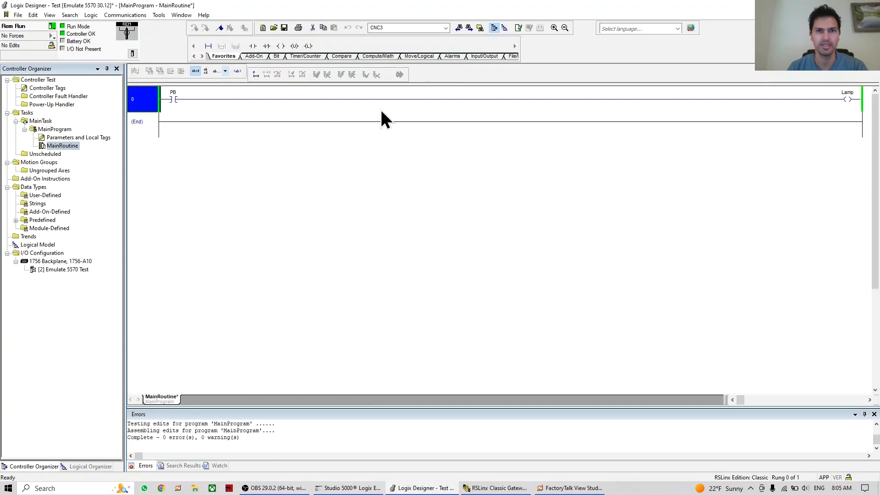
Toggle the PB bit on to energize Lamp, then toggle it back off.
click(174, 99)
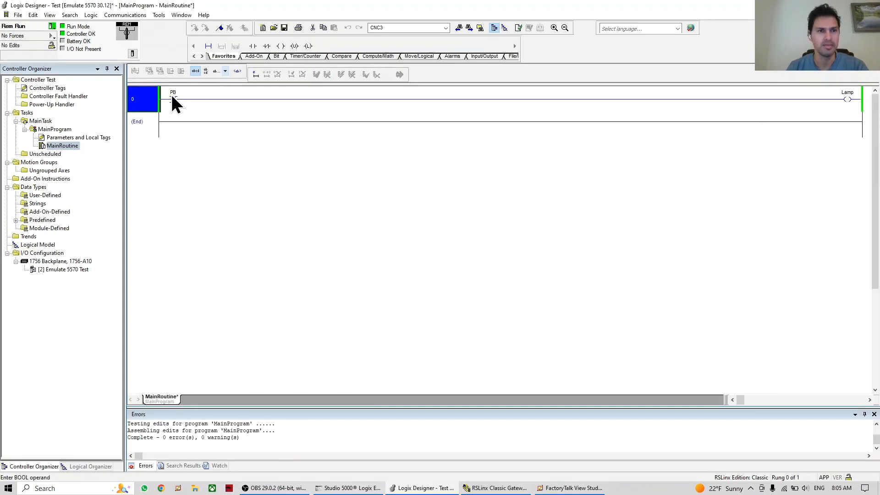
click(173, 93)
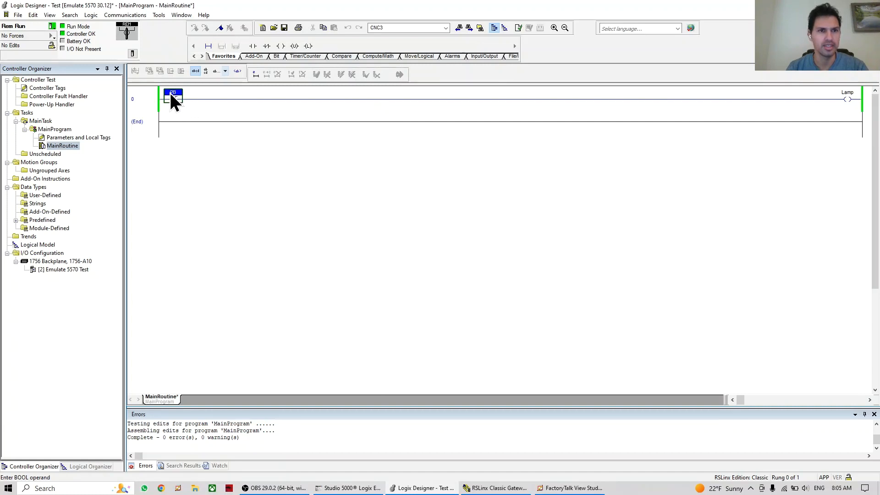
right_click(174, 95)
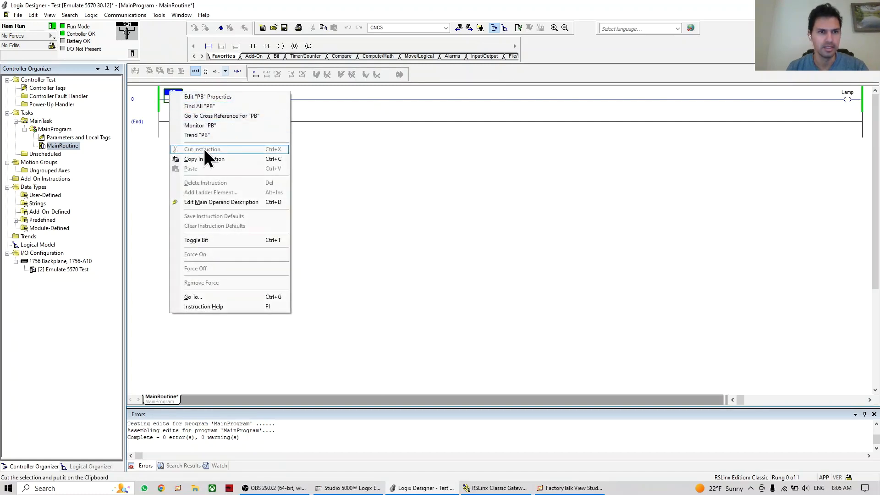
mouse_move(222, 115)
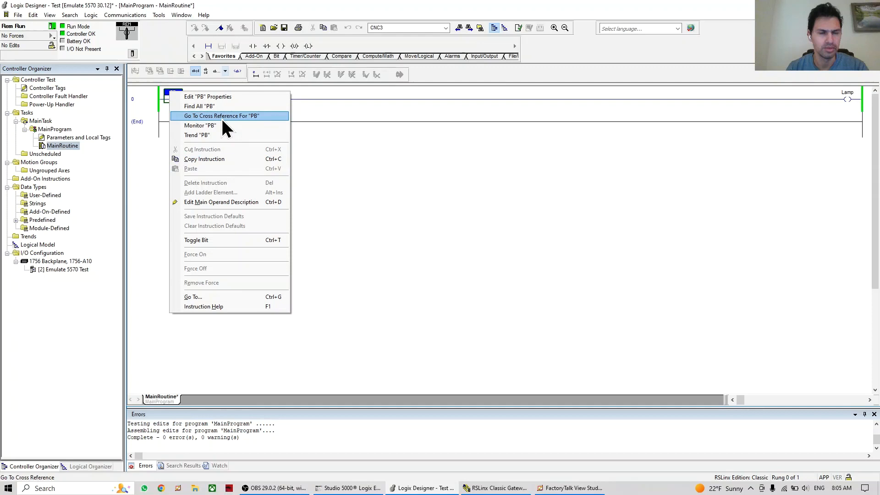
mouse_move(230, 241)
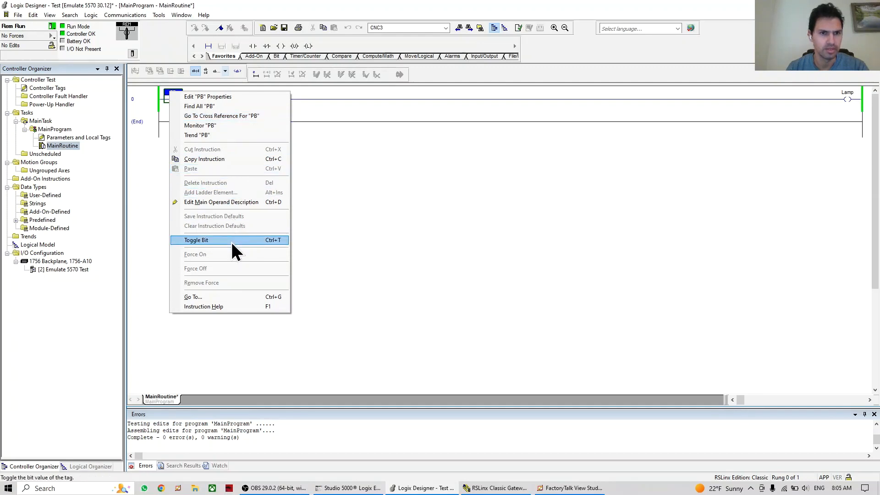
click(196, 240)
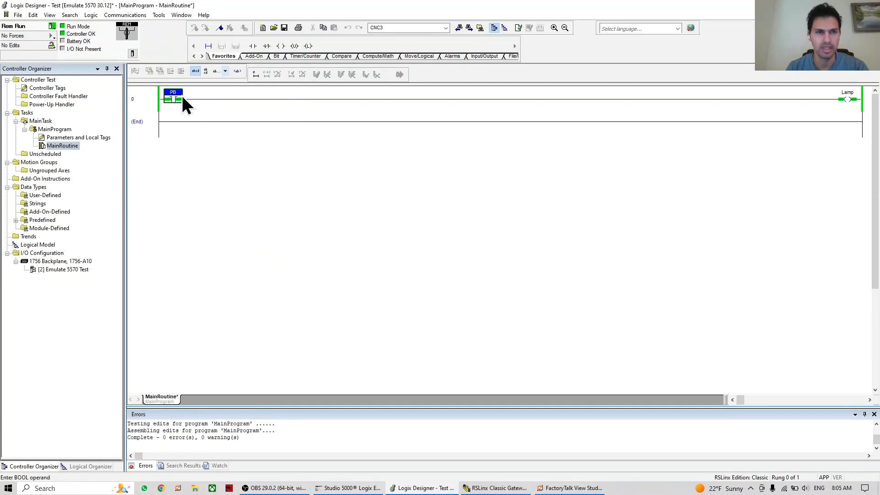
mouse_move(841, 104)
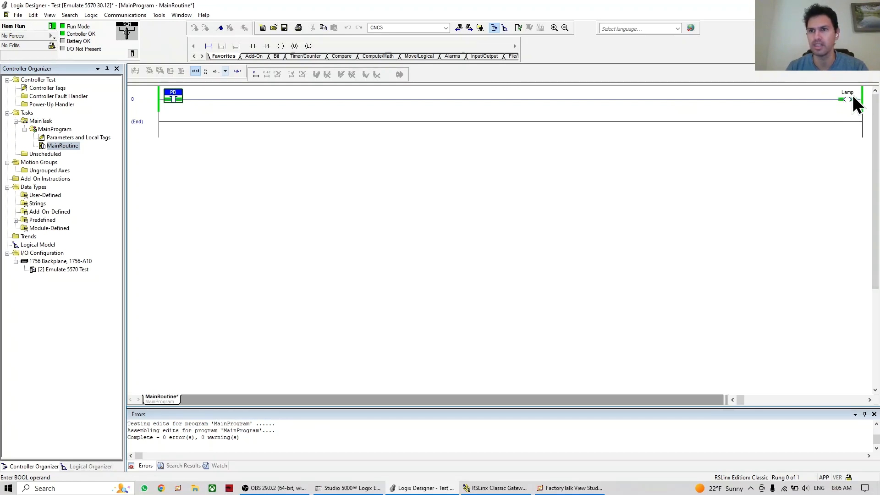
right_click(173, 98)
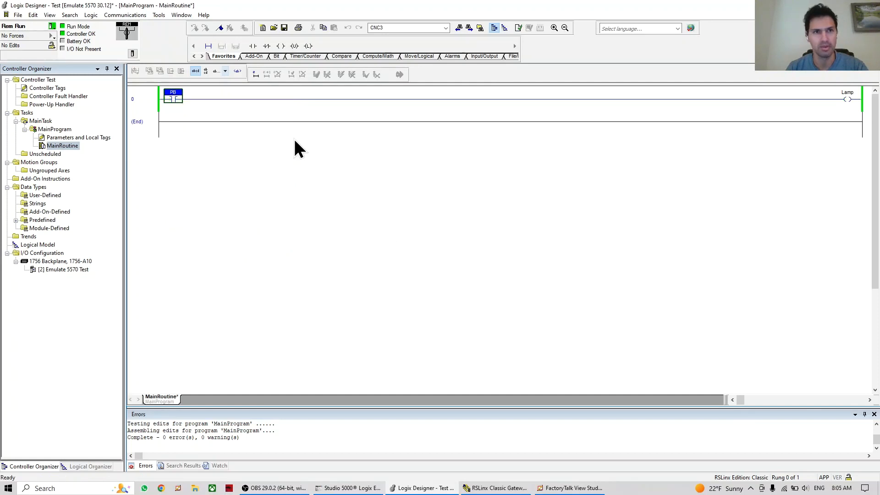
click(143, 99)
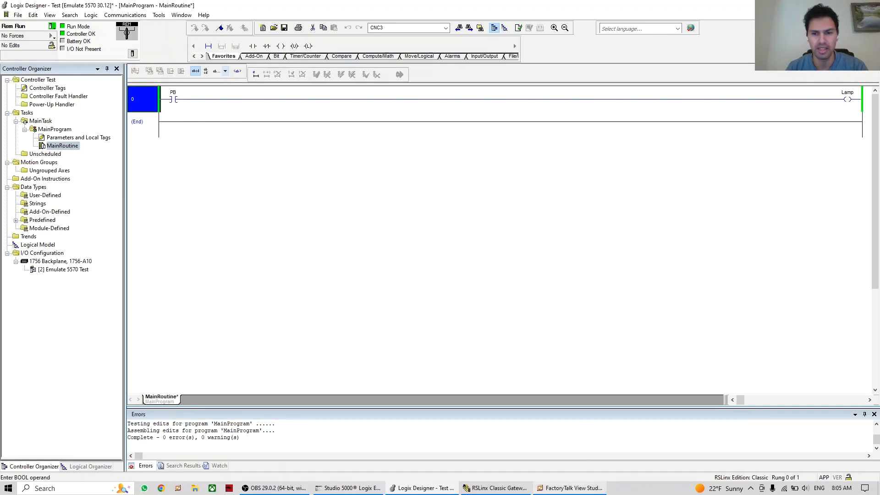
Switch to FactoryTalk View Studio and open the MAIN display for editing.
click(568, 487)
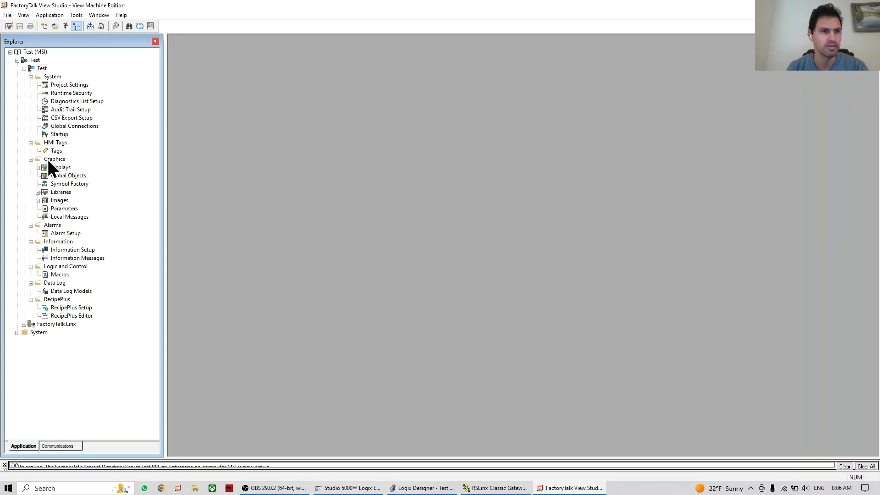
click(37, 167)
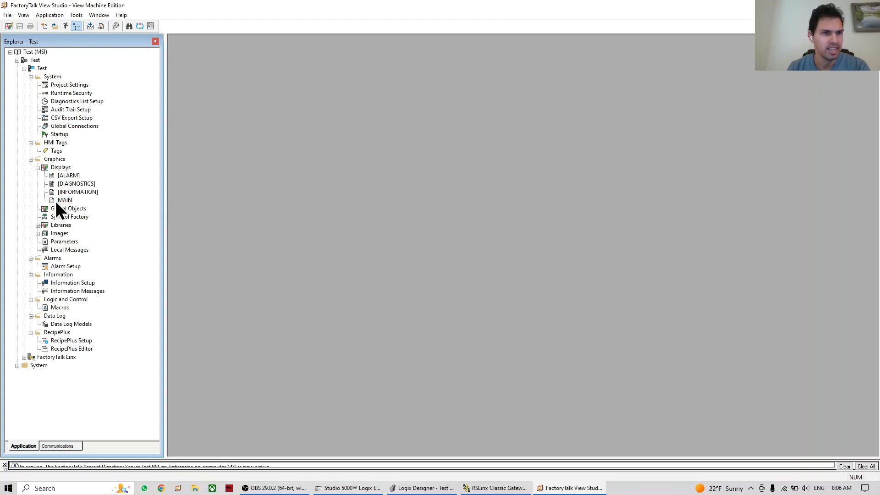
double_click(64, 200)
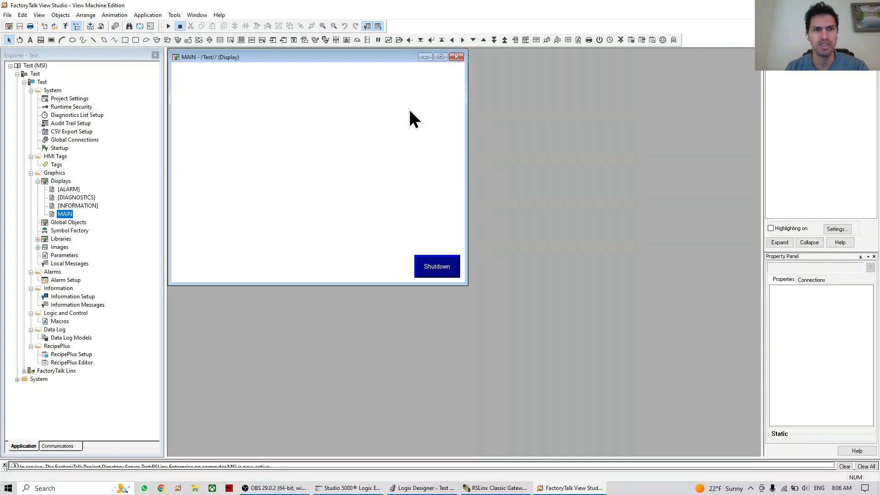
right_click(412, 118)
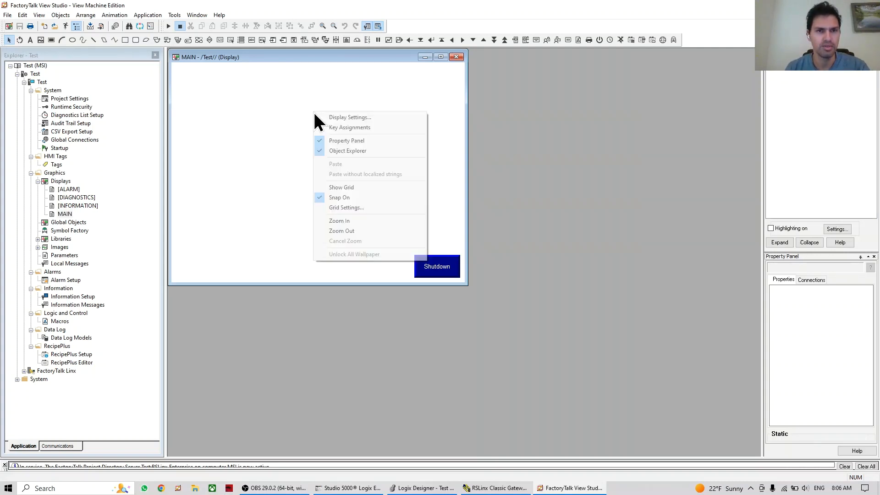
Set the MAIN display's maximum tag update rate to 0.05 seconds.
click(349, 116)
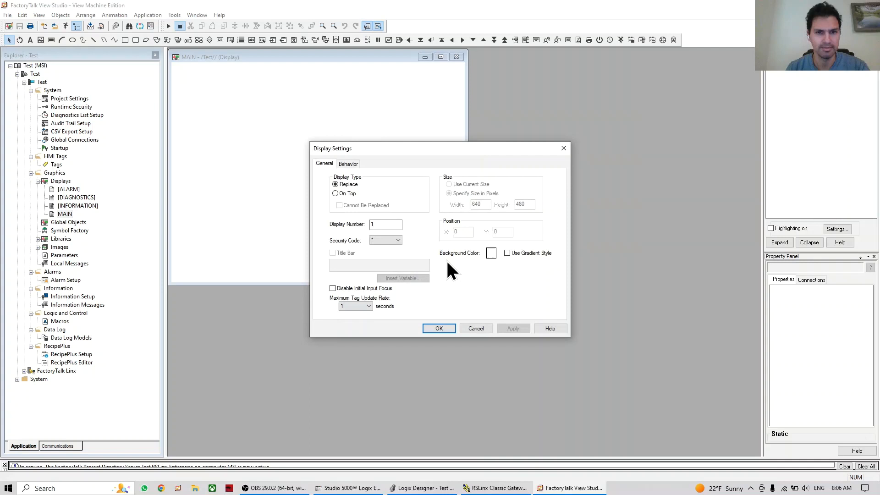
click(354, 306)
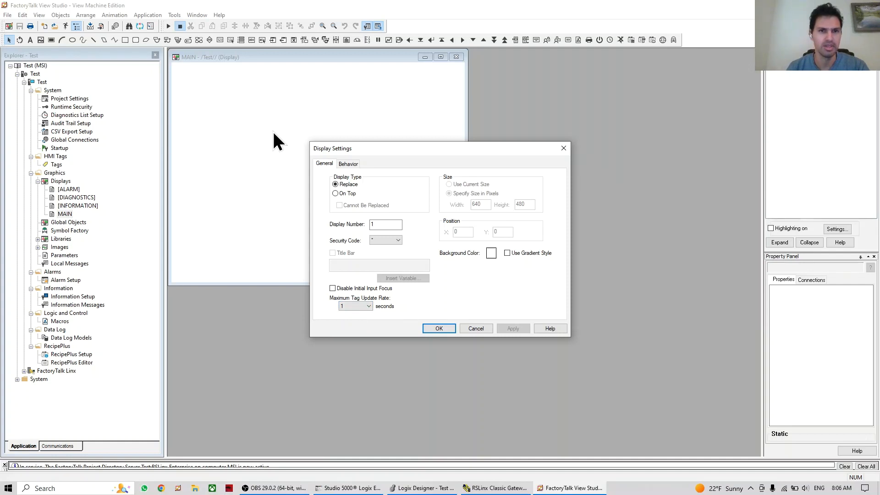
mouse_move(233, 125)
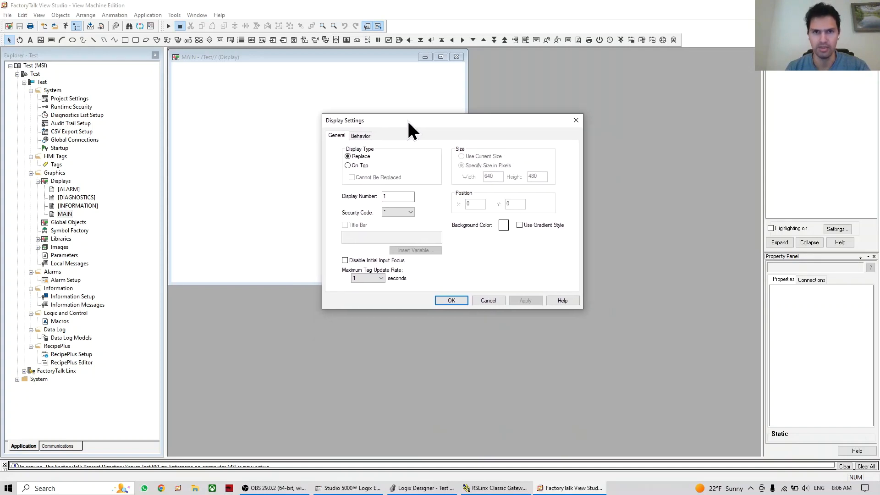
click(375, 279)
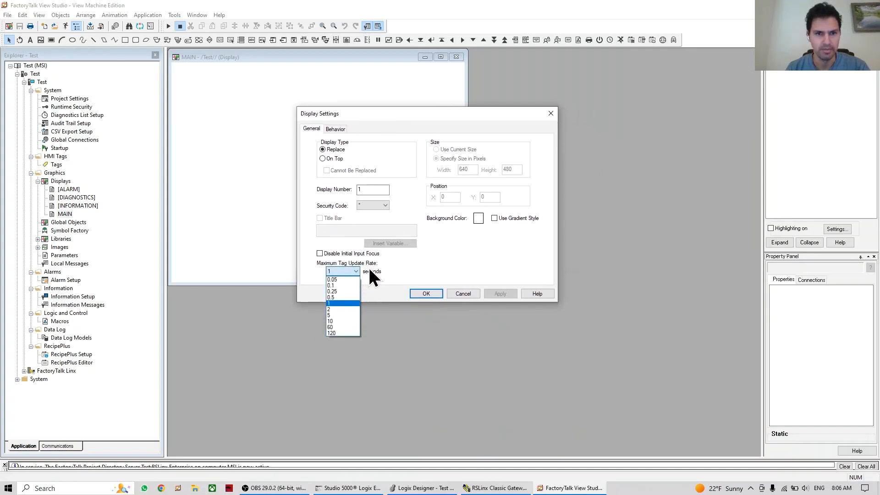
mouse_move(341, 285)
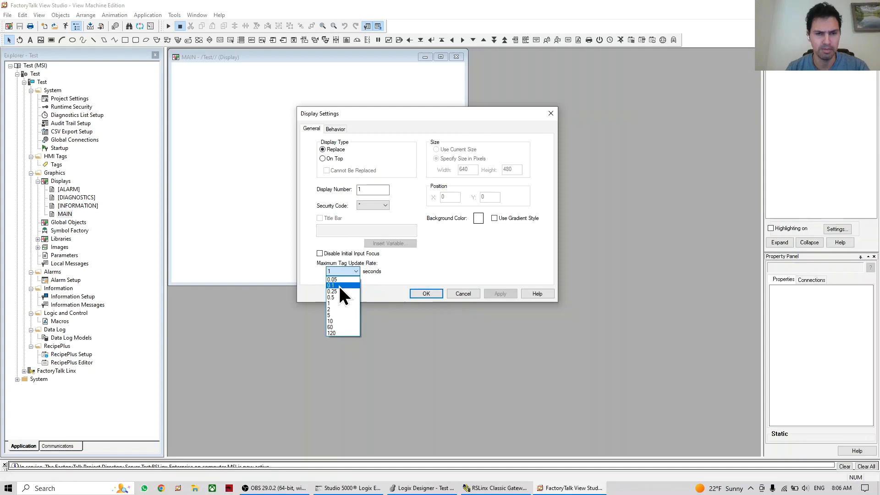
mouse_move(346, 279)
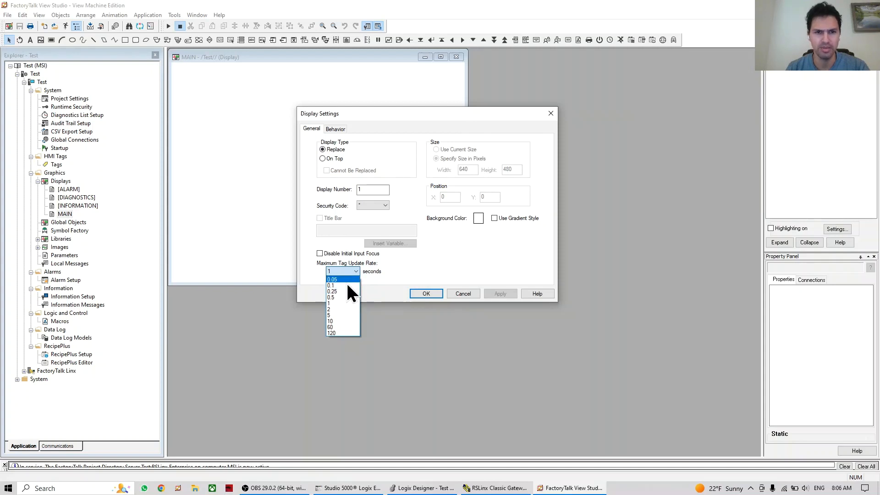
click(332, 279)
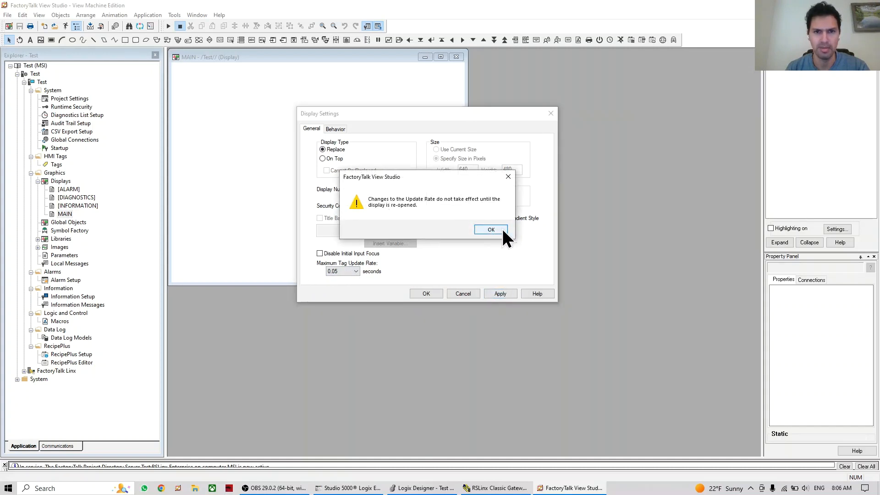
click(490, 229)
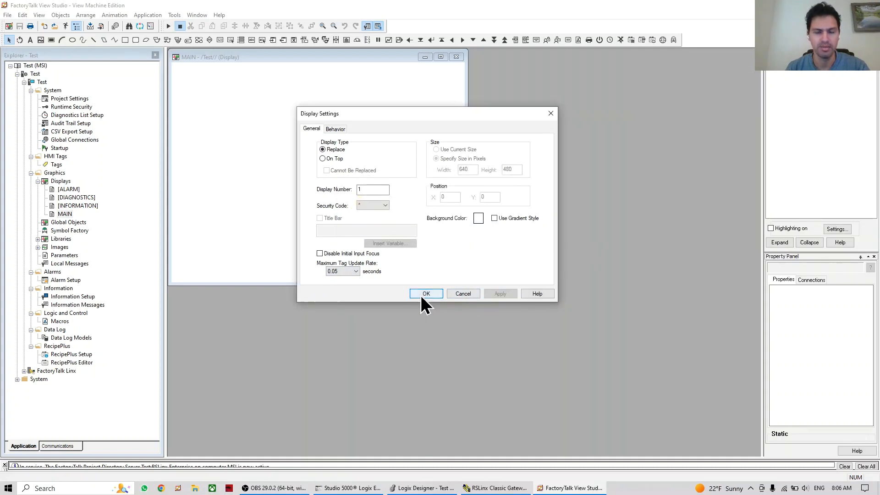
click(425, 293)
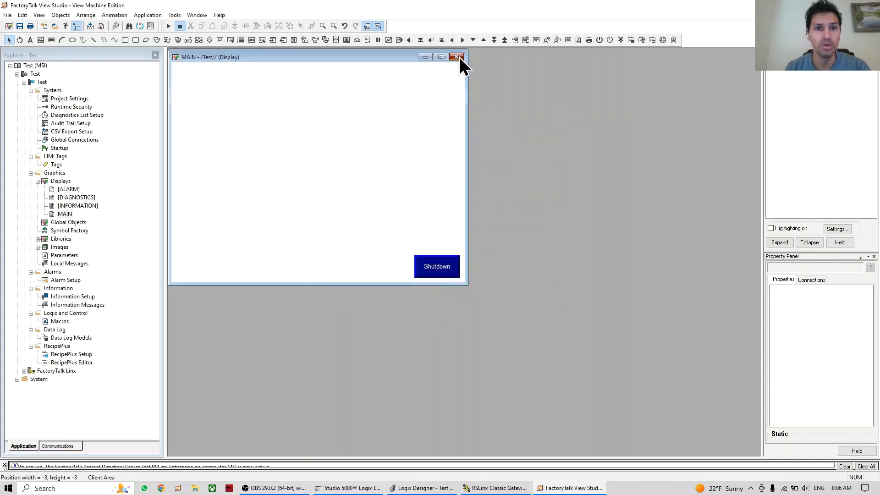
Close the MAIN display and save the changes.
click(455, 56)
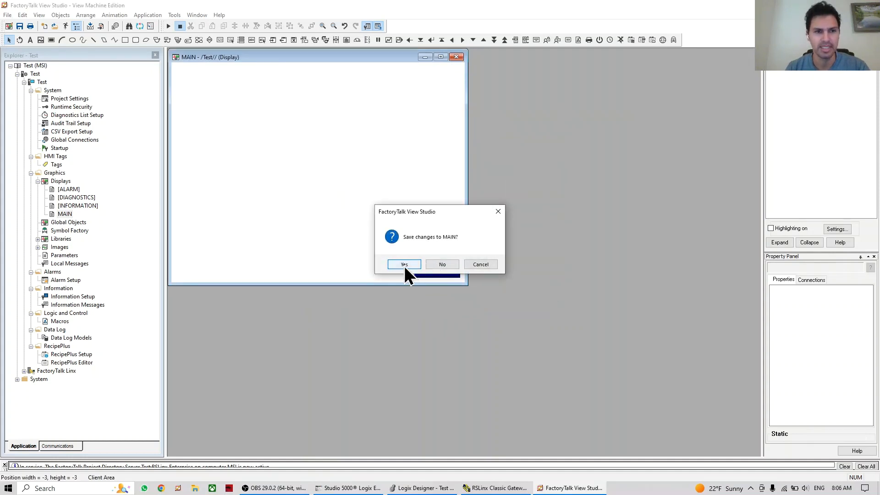
click(404, 264)
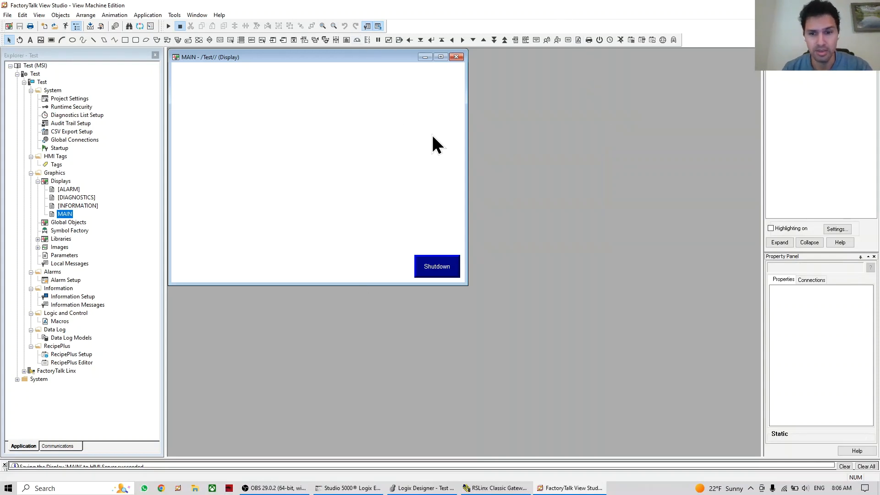
mouse_move(493, 370)
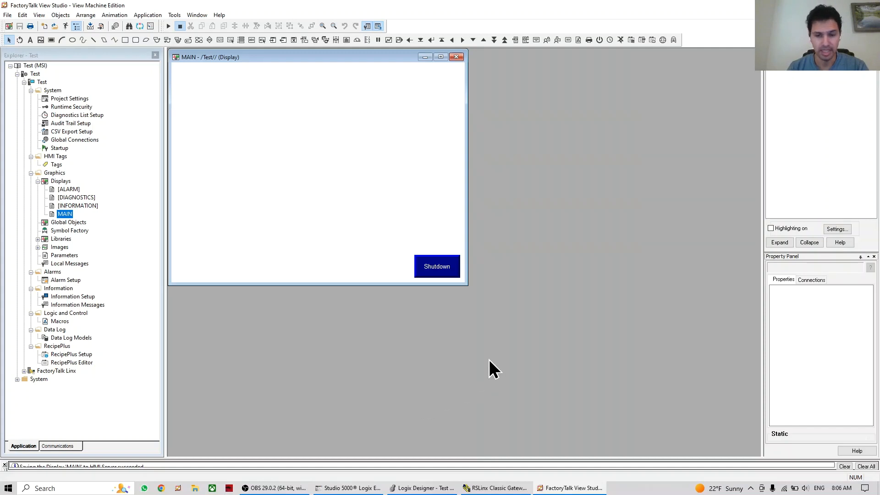
mouse_move(76, 384)
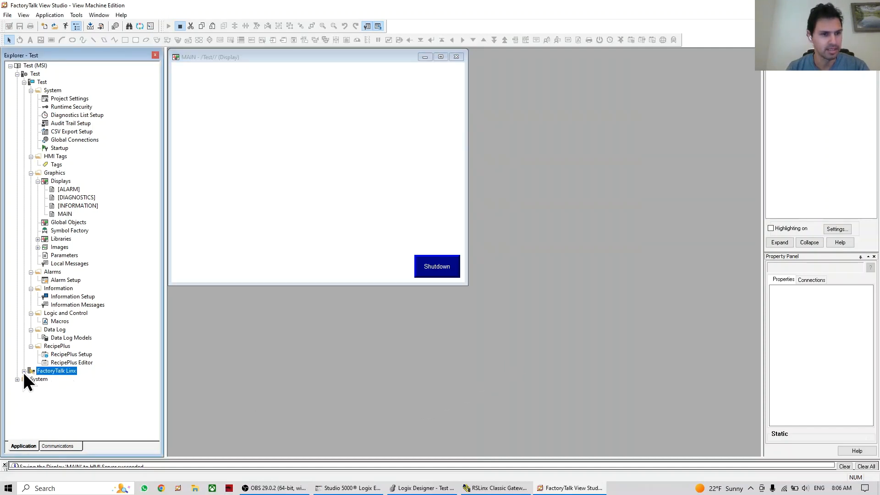
In Communication Setup, expand FactoryTalk Linx and show all devices on the backplane.
click(24, 370)
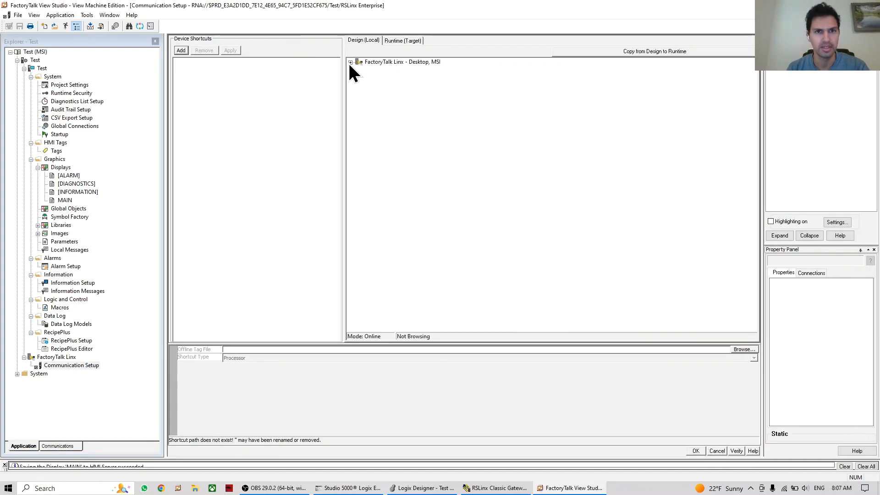
click(350, 61)
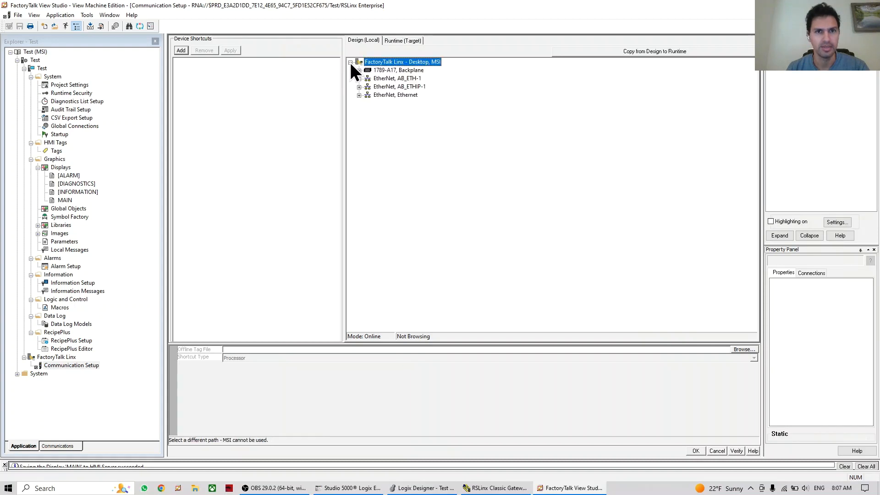
click(397, 70)
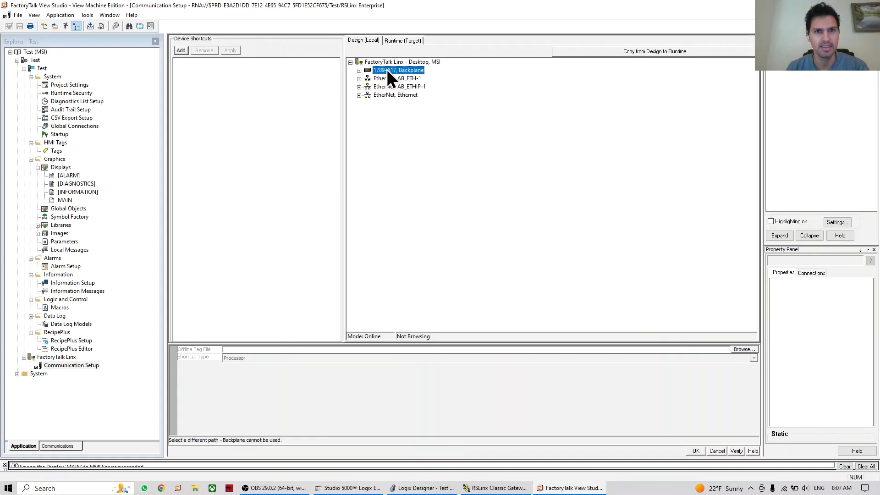
click(359, 69)
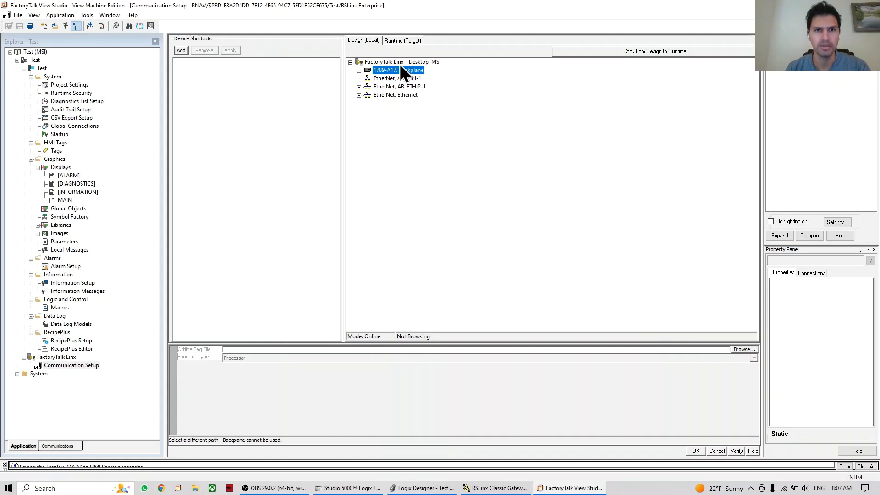
right_click(402, 61)
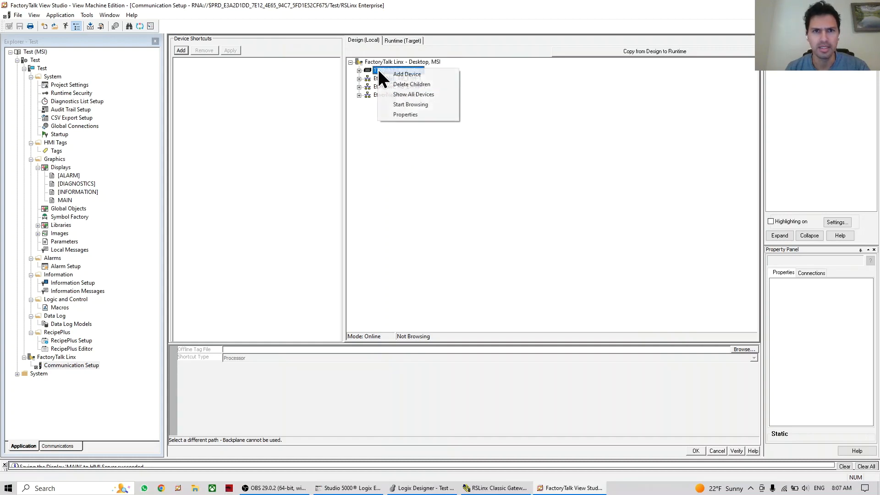
mouse_move(413, 95)
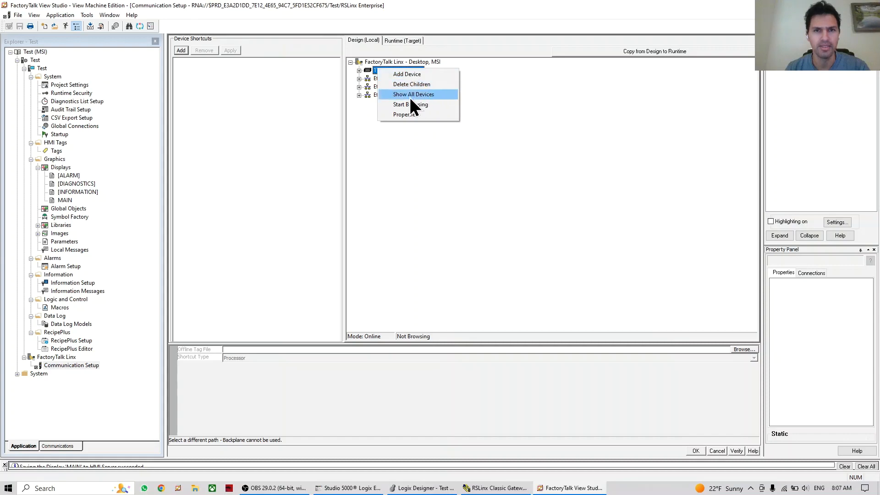
click(413, 94)
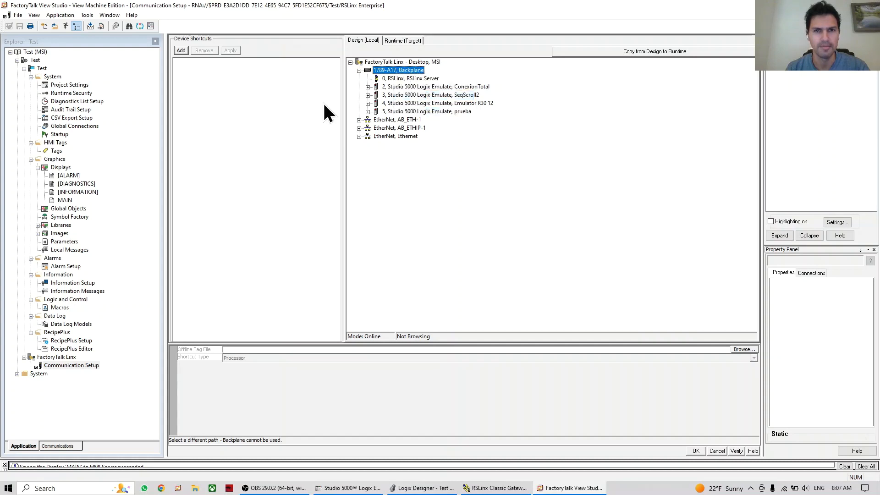
mouse_move(432, 132)
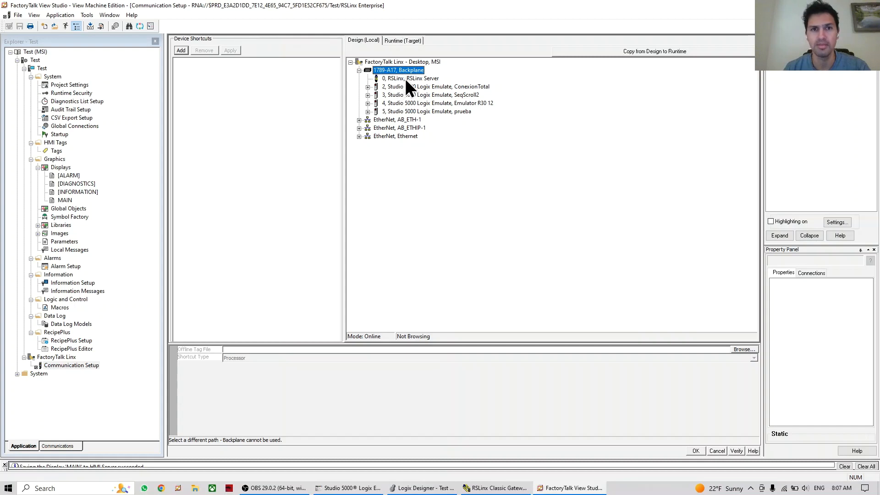
mouse_move(398, 81)
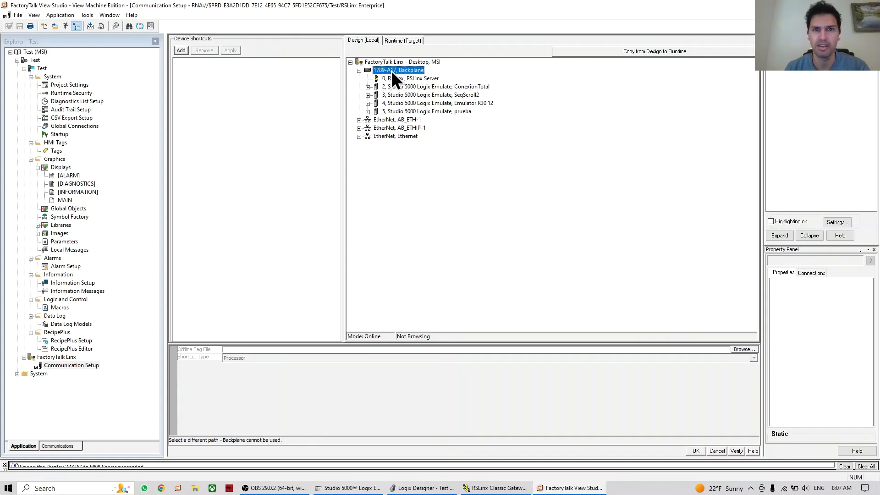
mouse_move(351, 87)
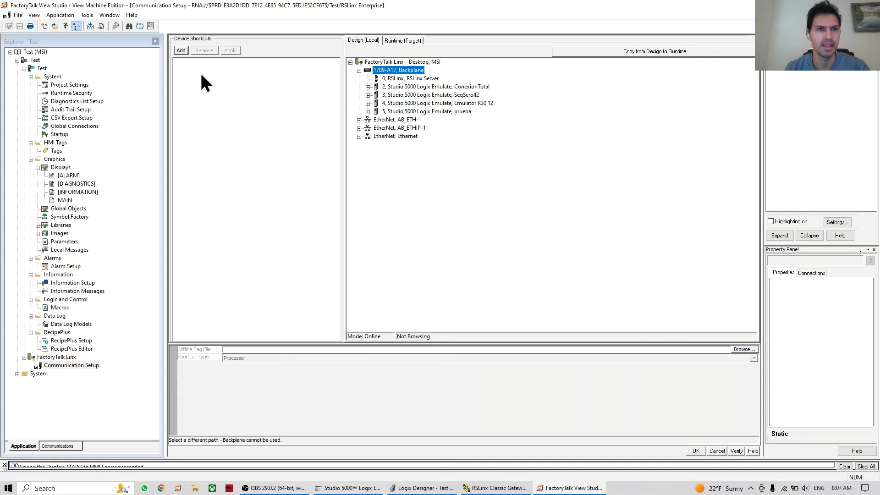
Add device shortcut Link pointing to the ConexionTotal emulator in slot 2 and close setup.
click(180, 49)
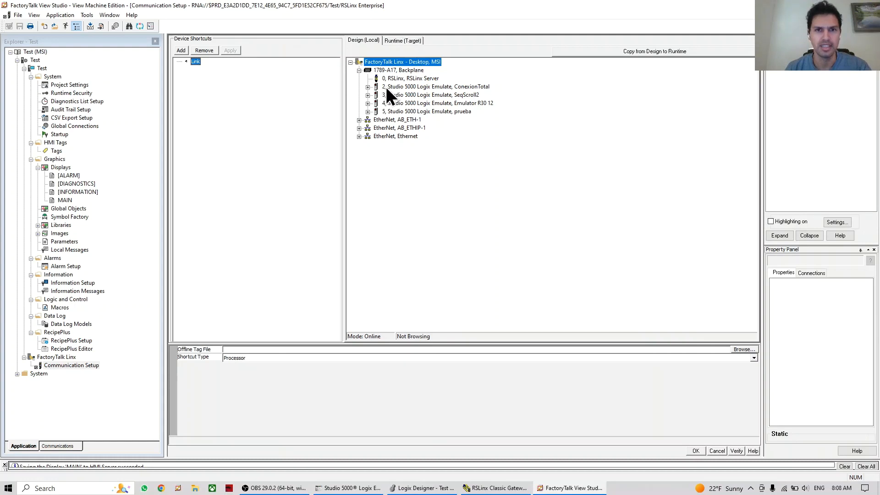
click(437, 87)
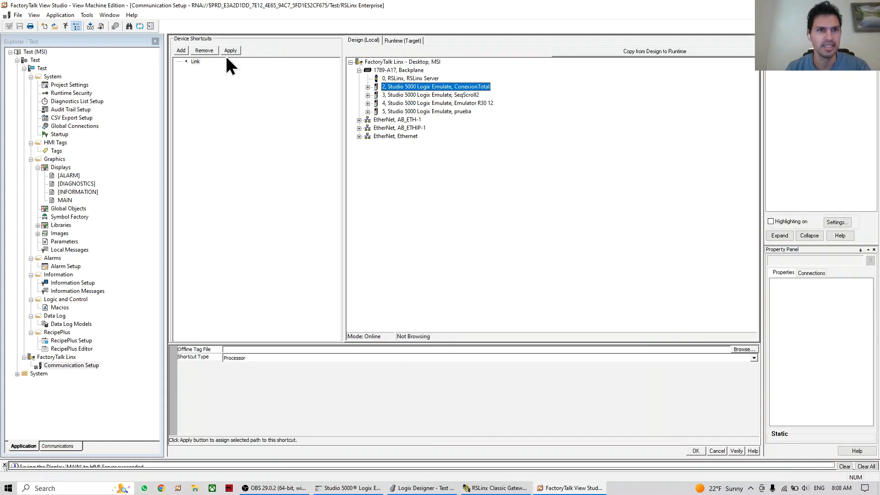
click(229, 49)
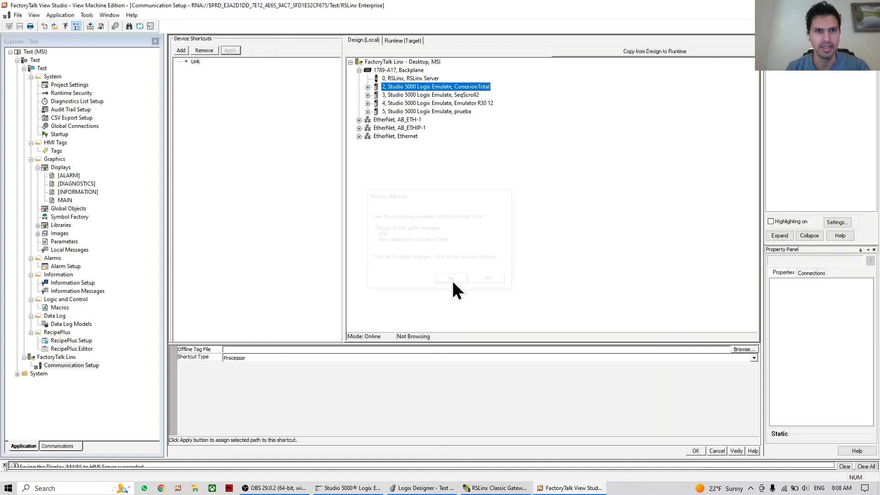
click(451, 278)
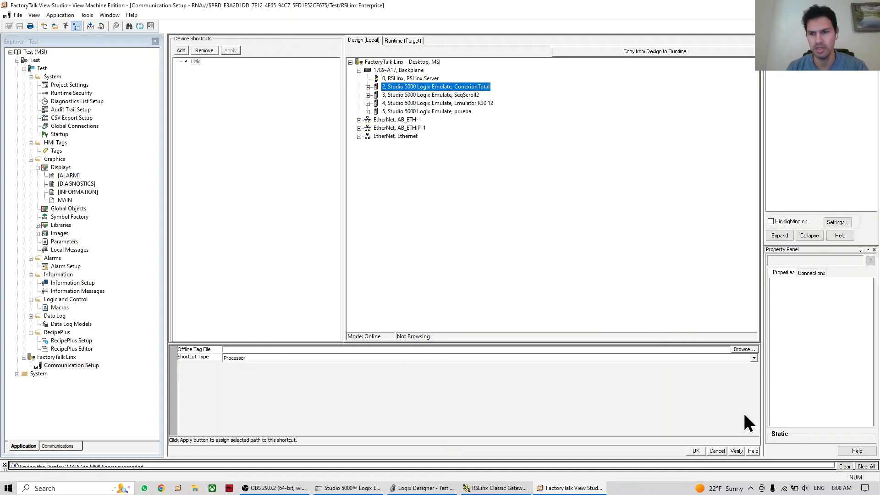
click(695, 451)
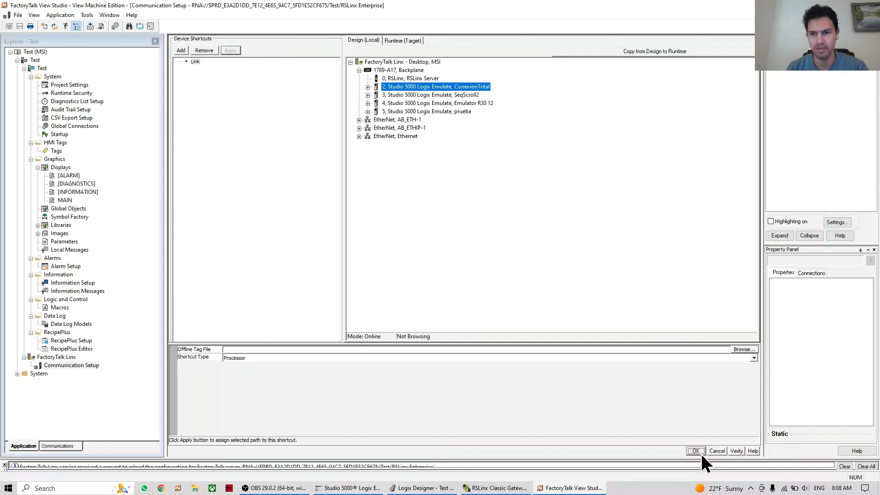
click(696, 451)
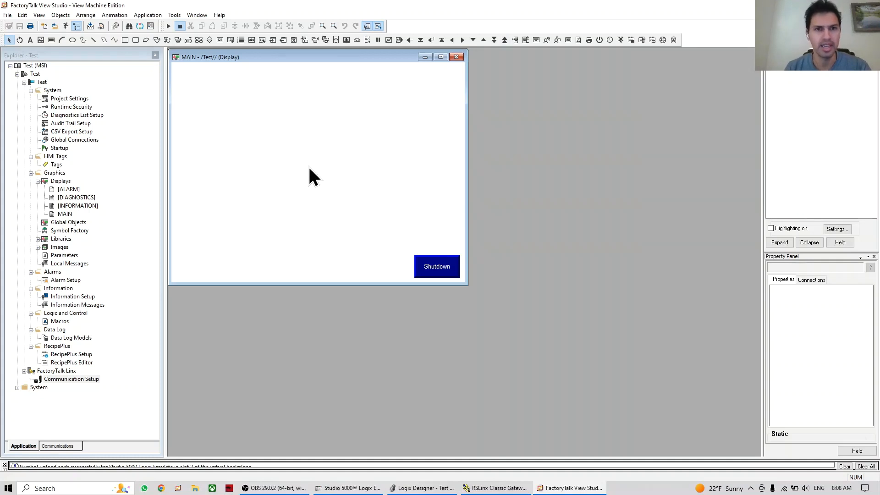
mouse_move(308, 65)
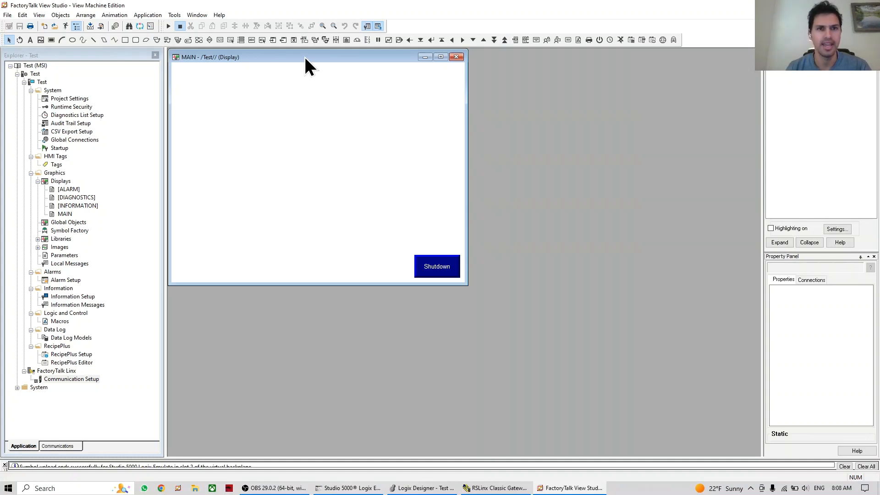
mouse_move(285, 196)
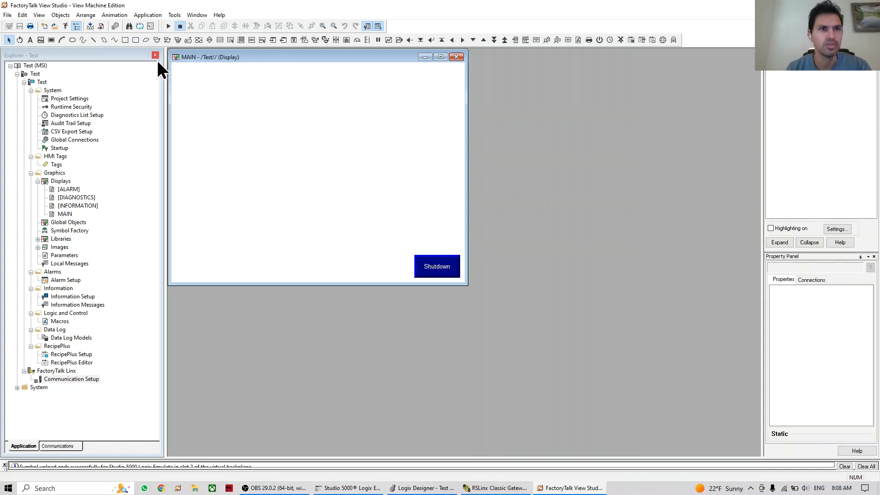
mouse_move(156, 39)
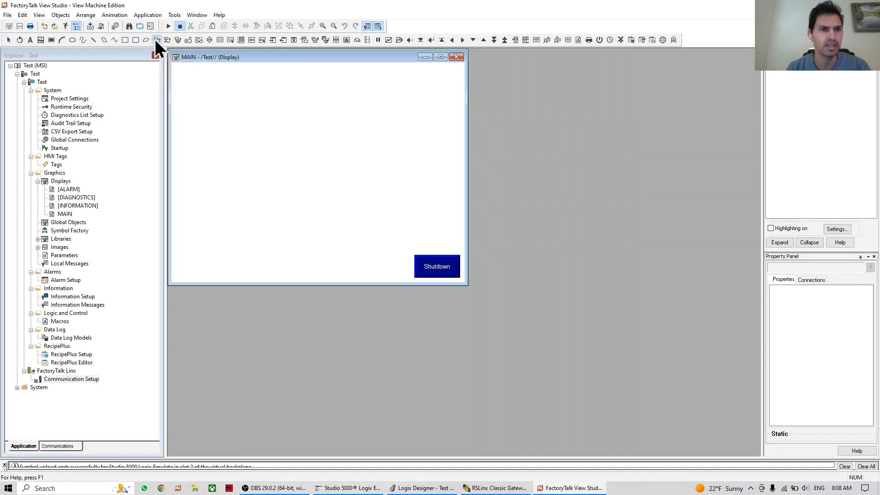
Draw a momentary push button on MAIN and go to its Connections settings.
drag(205, 132, 247, 159)
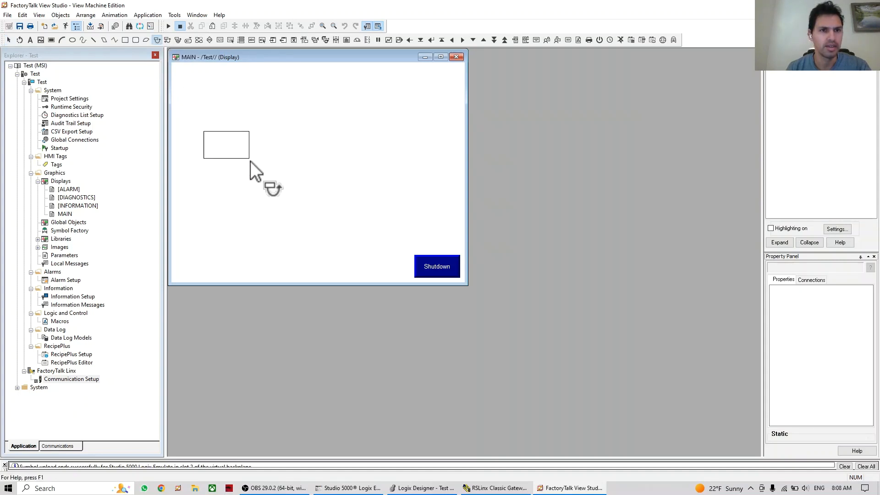
double_click(226, 143)
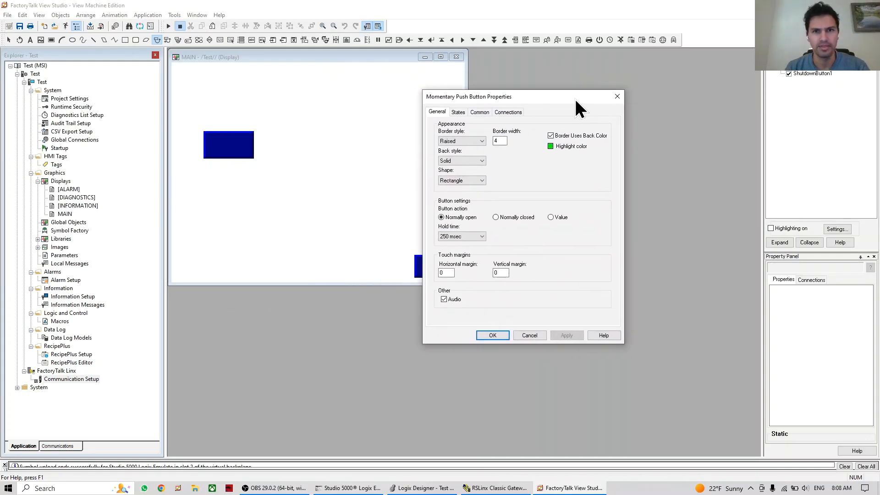
drag(578, 96, 486, 100)
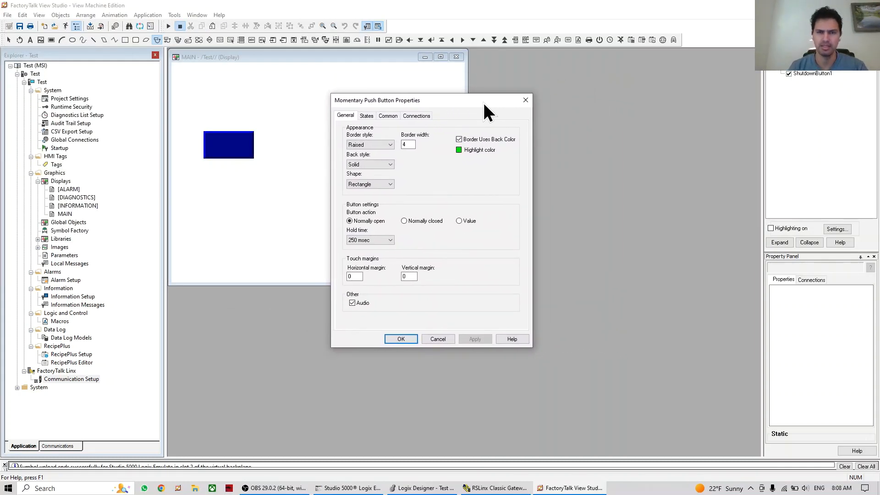
mouse_move(235, 159)
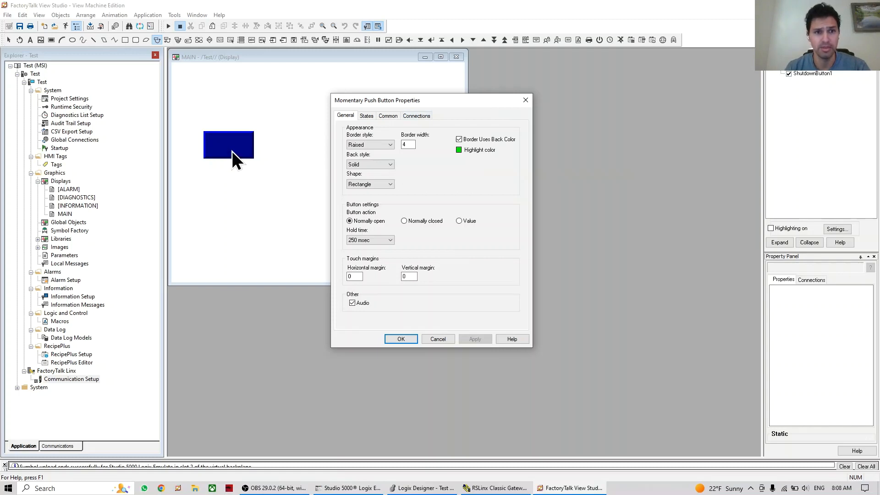
mouse_move(230, 156)
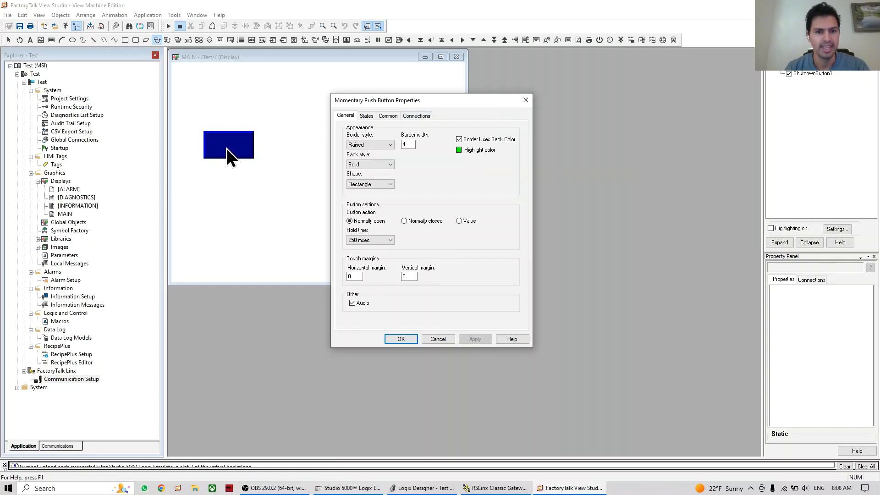
click(421, 487)
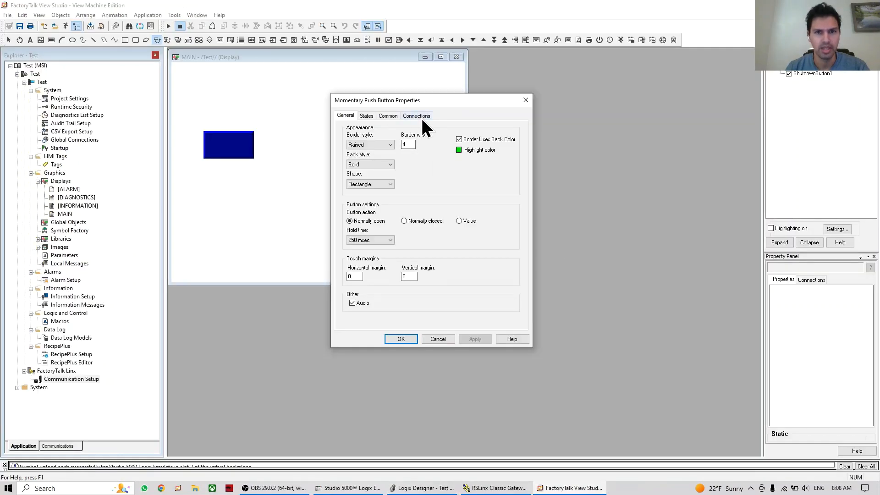
click(416, 115)
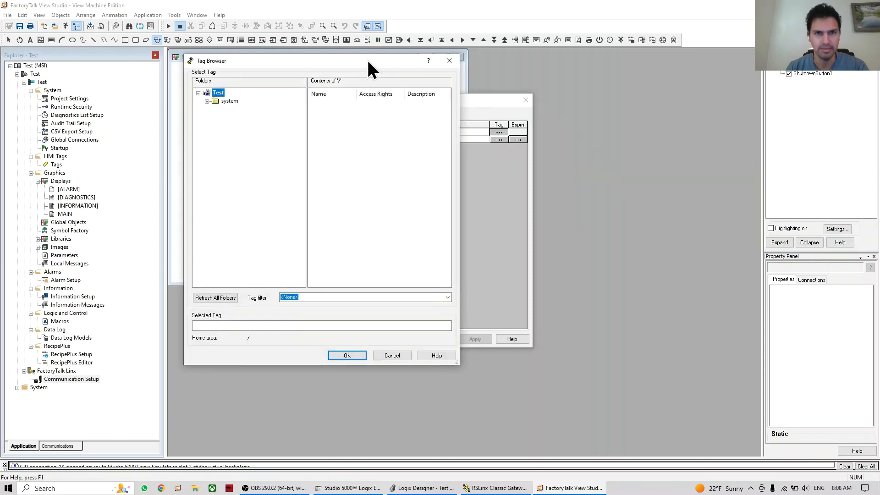
mouse_move(315, 216)
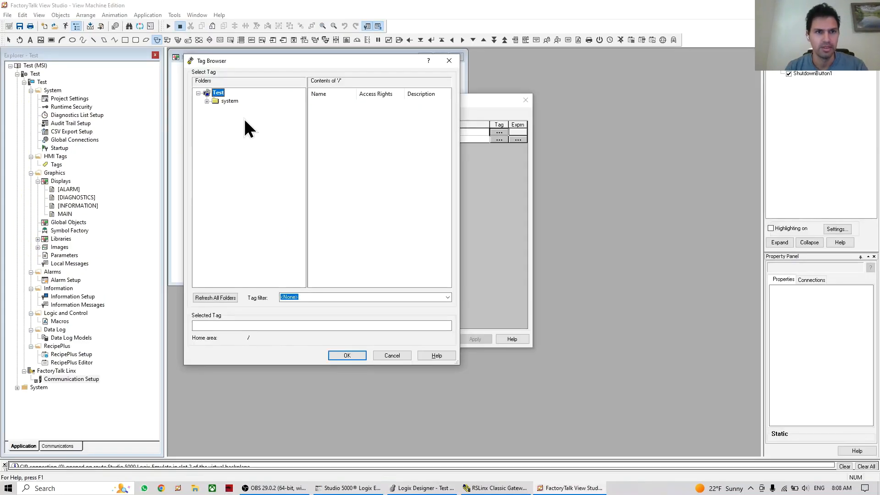
Browse Link > Online and assign the PB tag, giving the button the value connection {Link}PB.
click(229, 101)
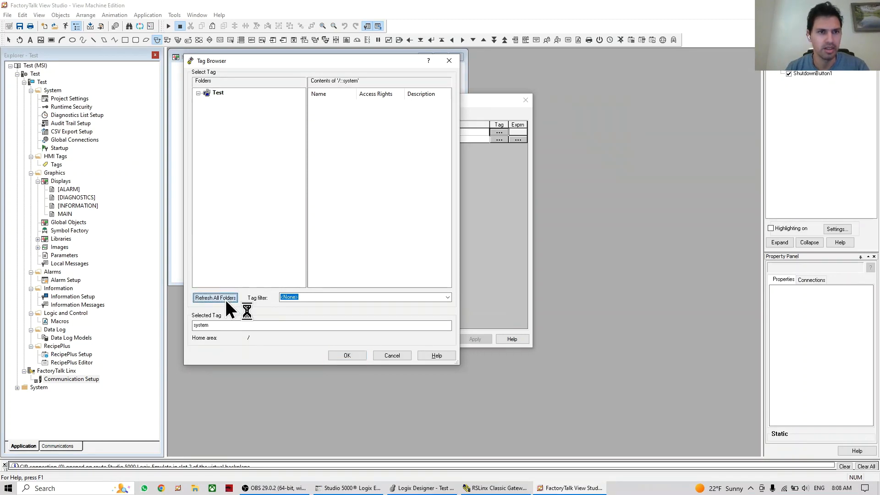
click(214, 297)
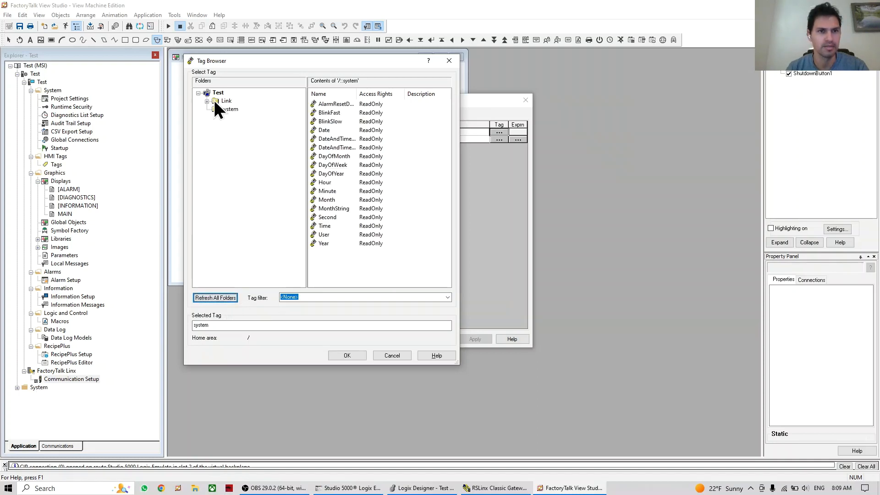
click(214, 100)
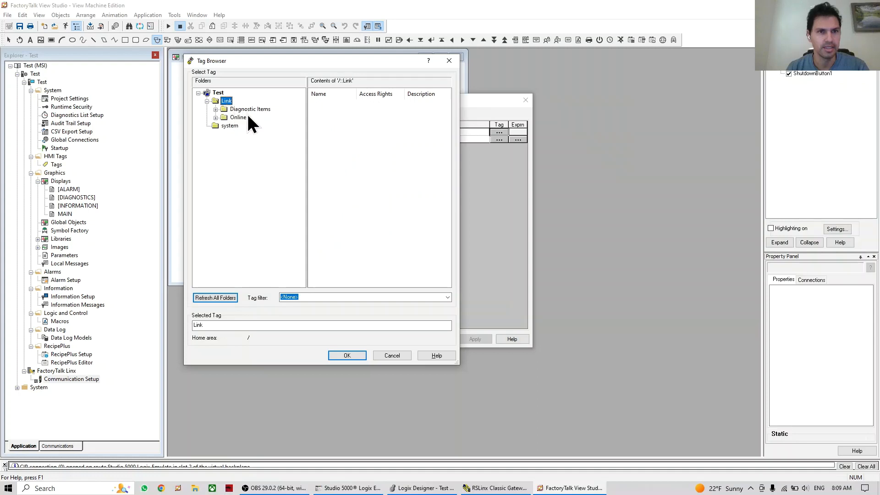
click(238, 116)
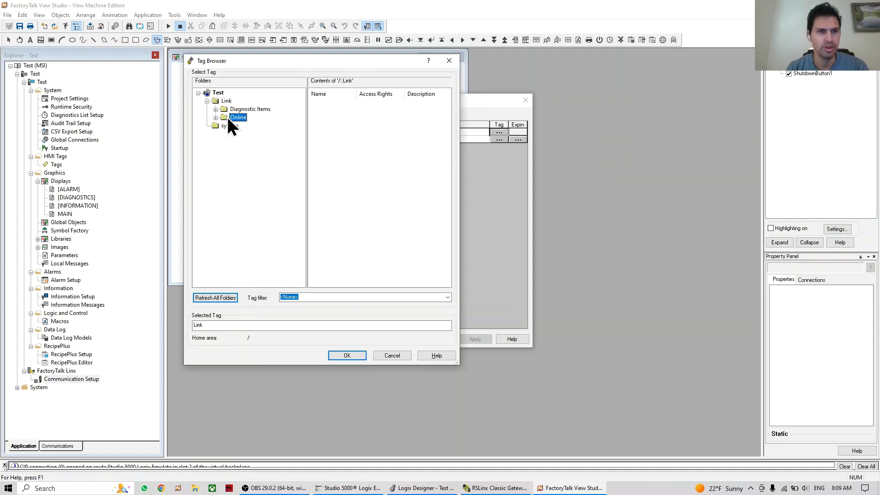
click(239, 117)
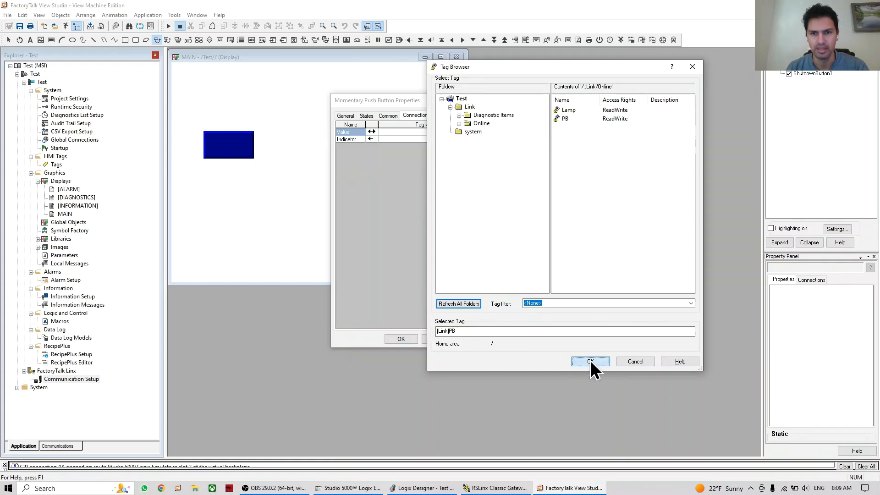
click(589, 361)
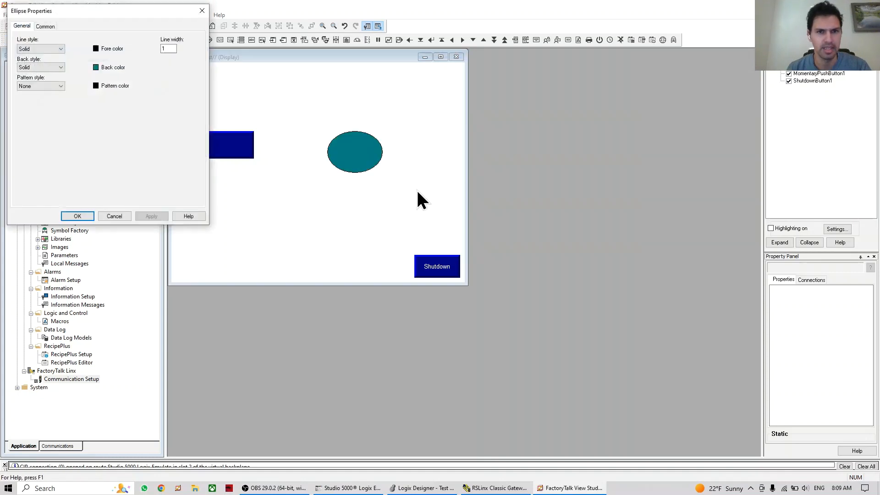
Add a Color animation to the ellipse driven by the {Link}Lamp tag from Link > Online, and apply it.
click(77, 217)
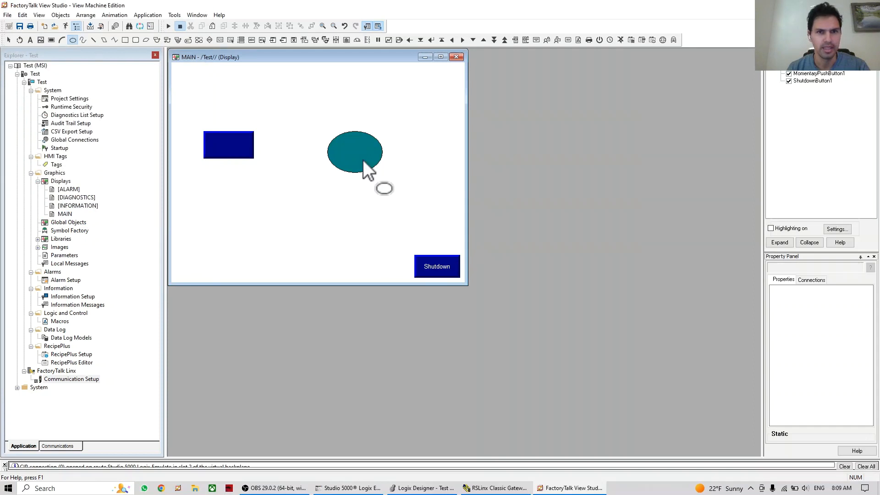
right_click(355, 152)
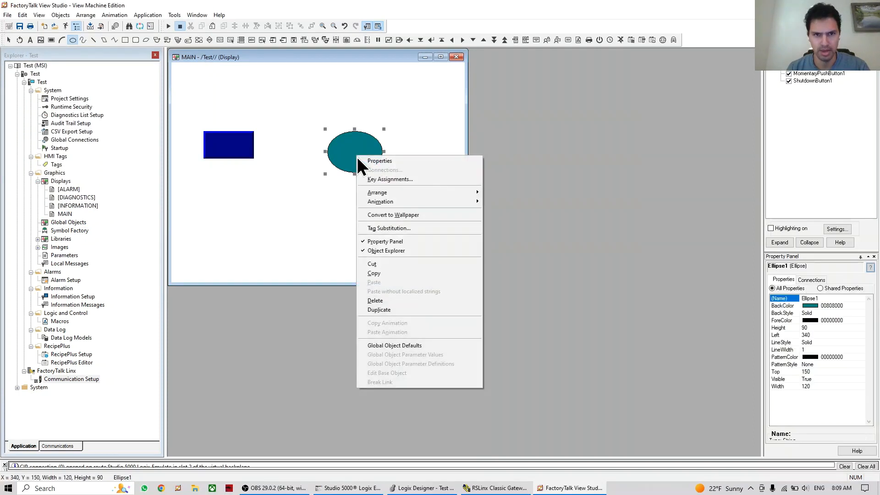
mouse_move(381, 202)
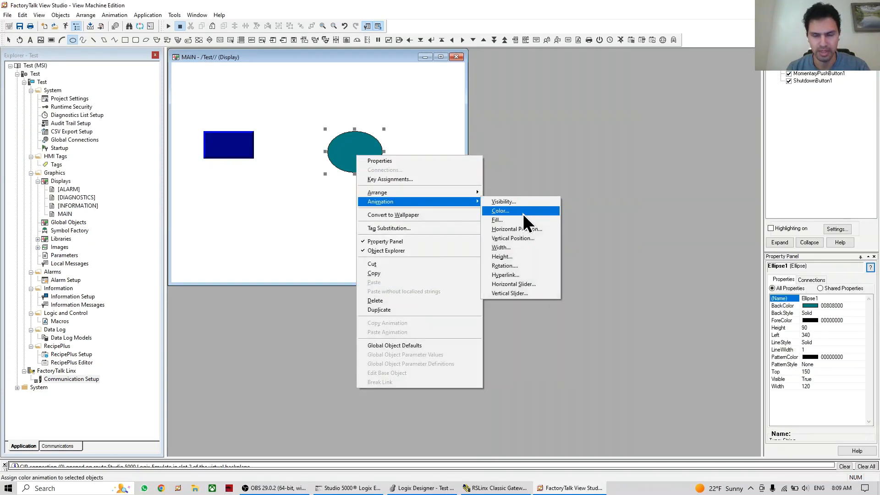
click(498, 210)
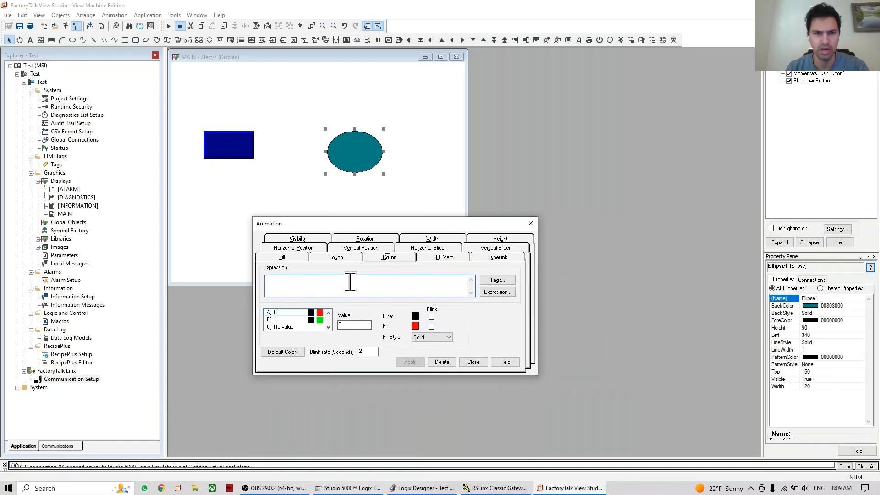
click(496, 280)
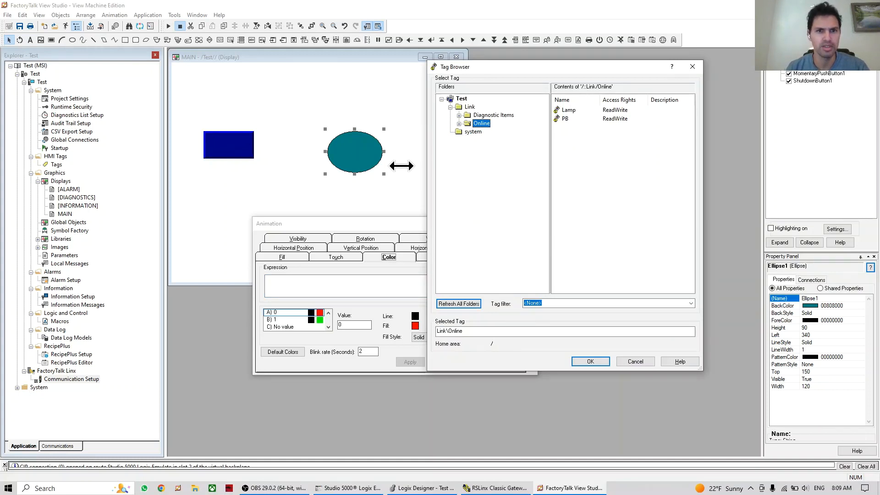
mouse_move(513, 119)
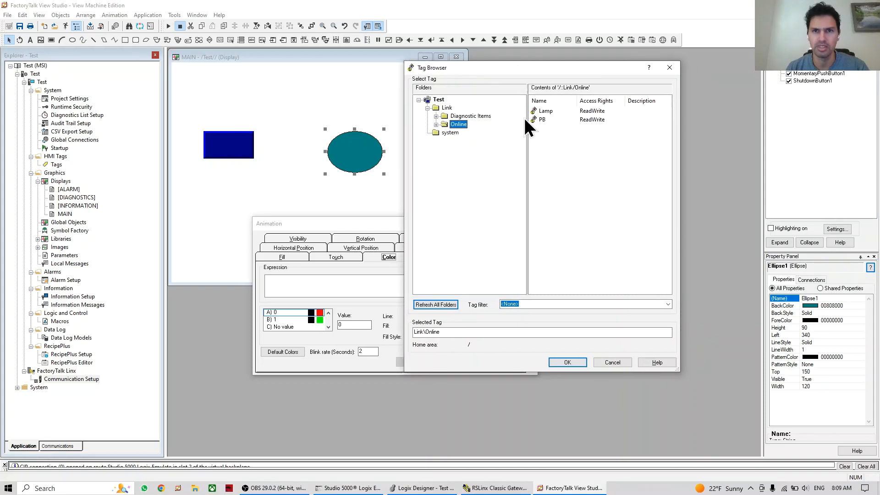
click(545, 111)
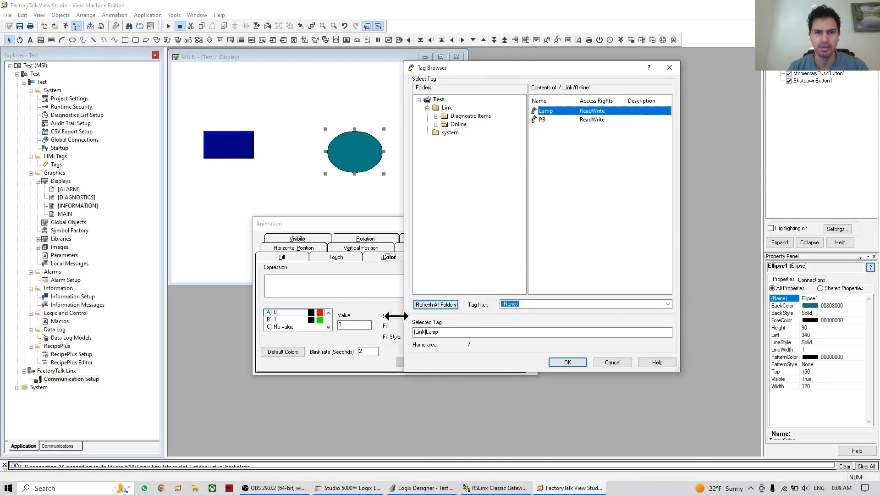
click(566, 362)
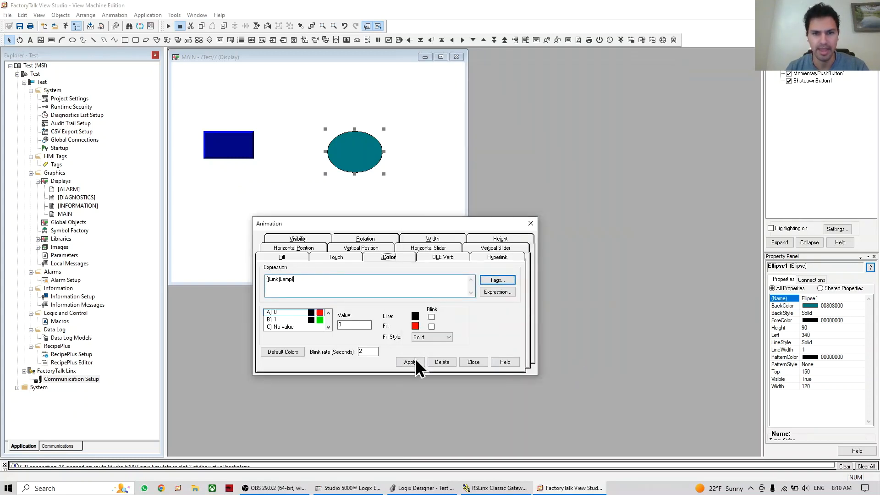
click(473, 361)
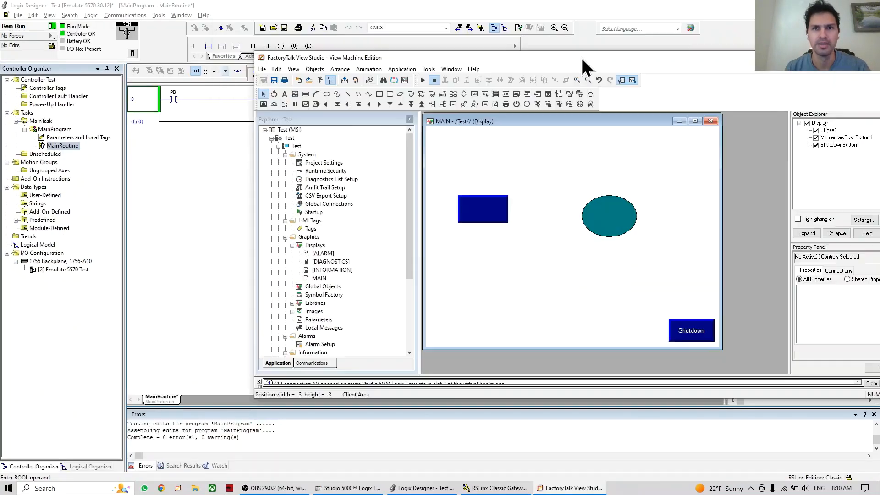
Tile View Studio beside Logix Designer, test-run MAIN and press the push button twice to check the lamp.
click(699, 57)
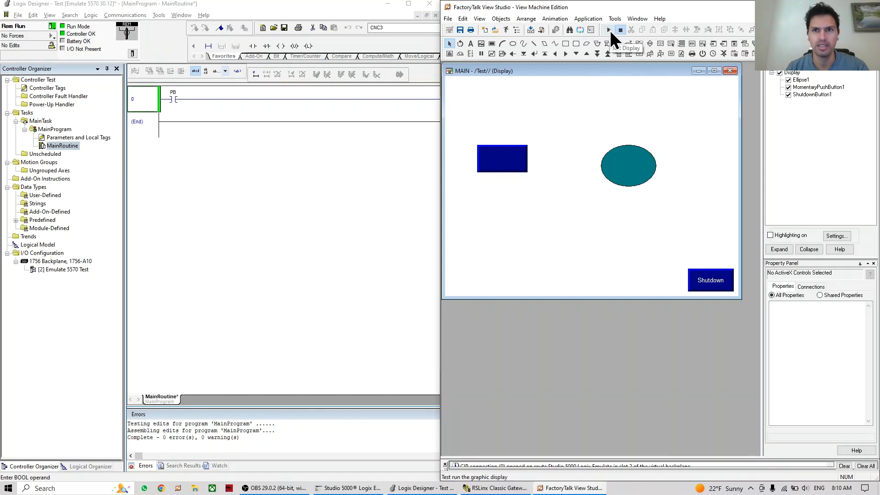
click(608, 29)
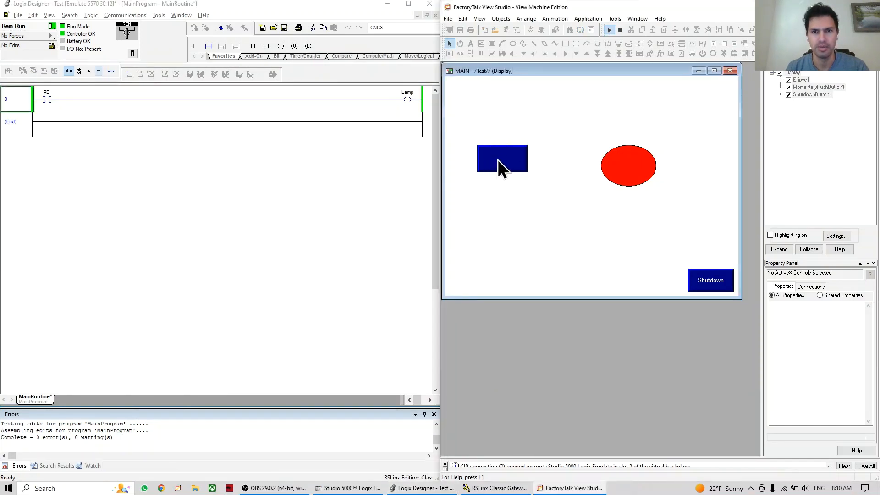
click(501, 159)
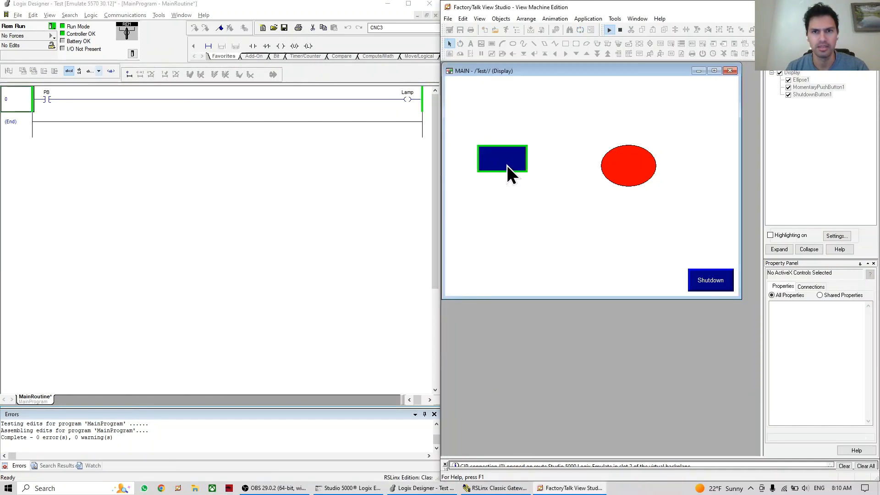
click(501, 159)
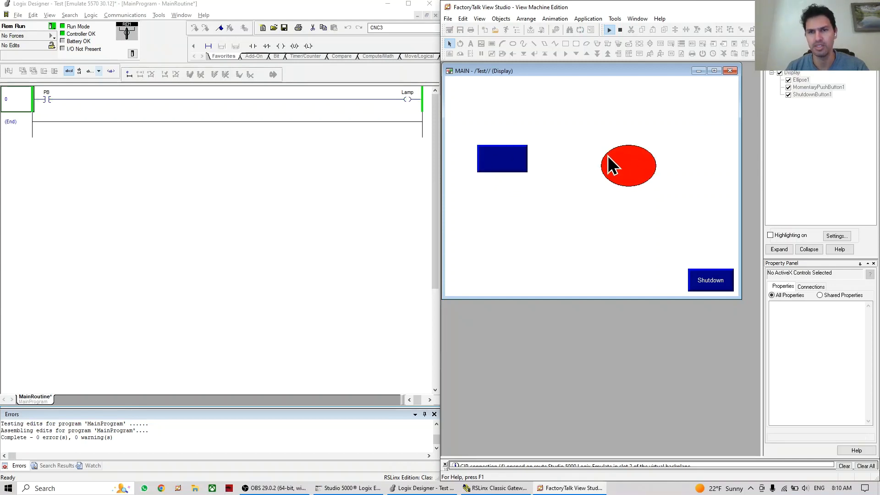
mouse_move(597, 174)
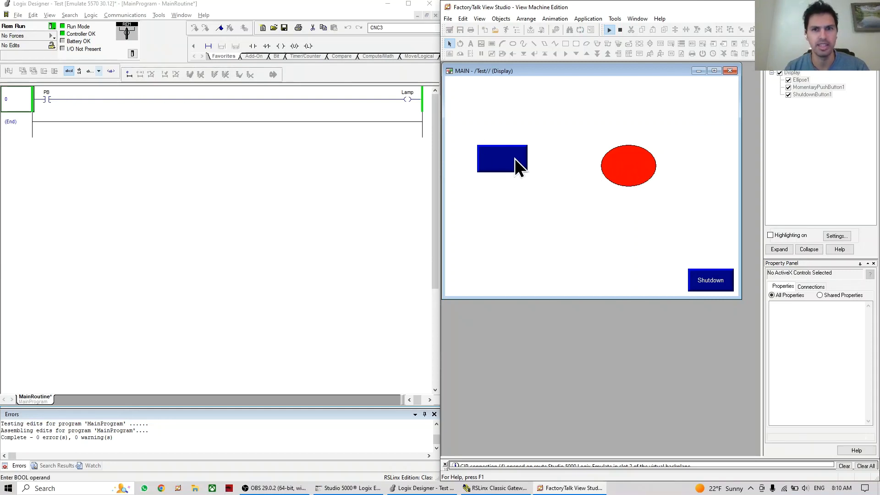
mouse_move(512, 207)
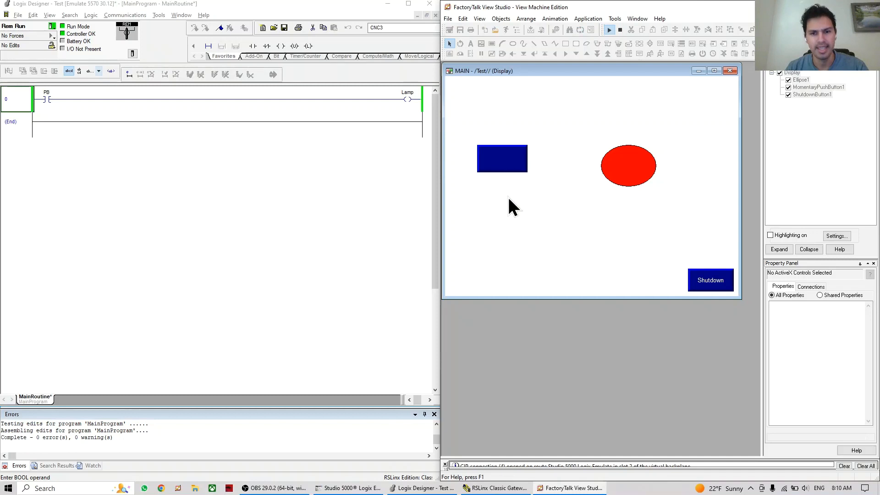
mouse_move(507, 367)
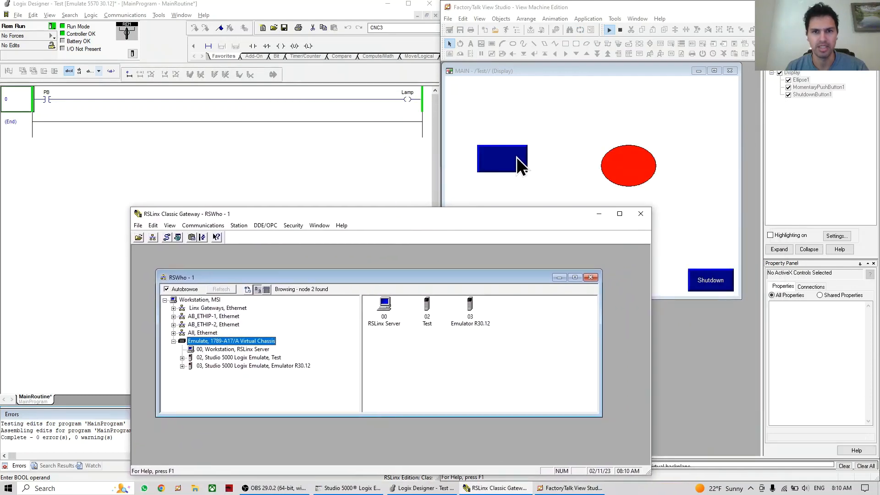
mouse_move(153, 186)
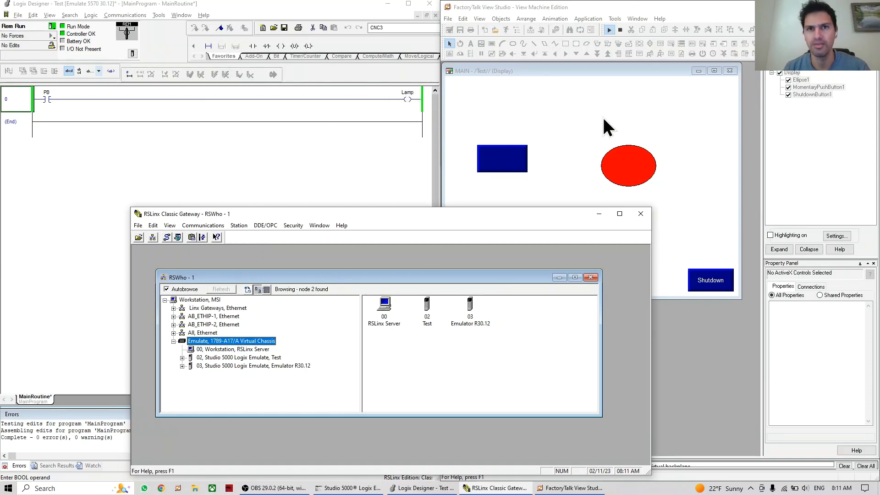
mouse_move(558, 124)
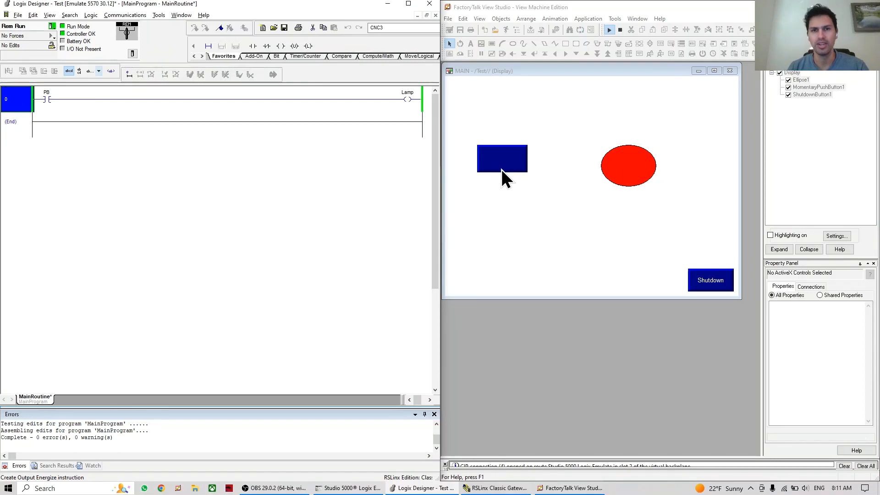
Press the momentary push button so PB energizes the Lamp rung and the ellipse turns green.
click(501, 158)
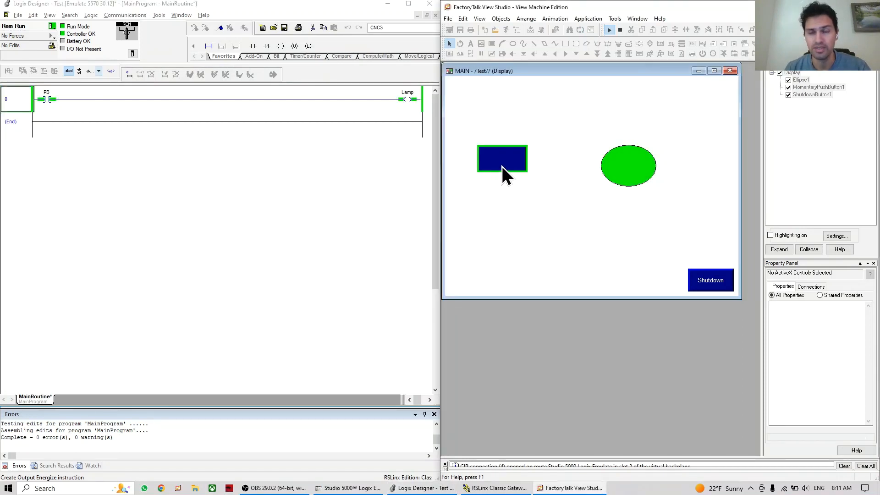